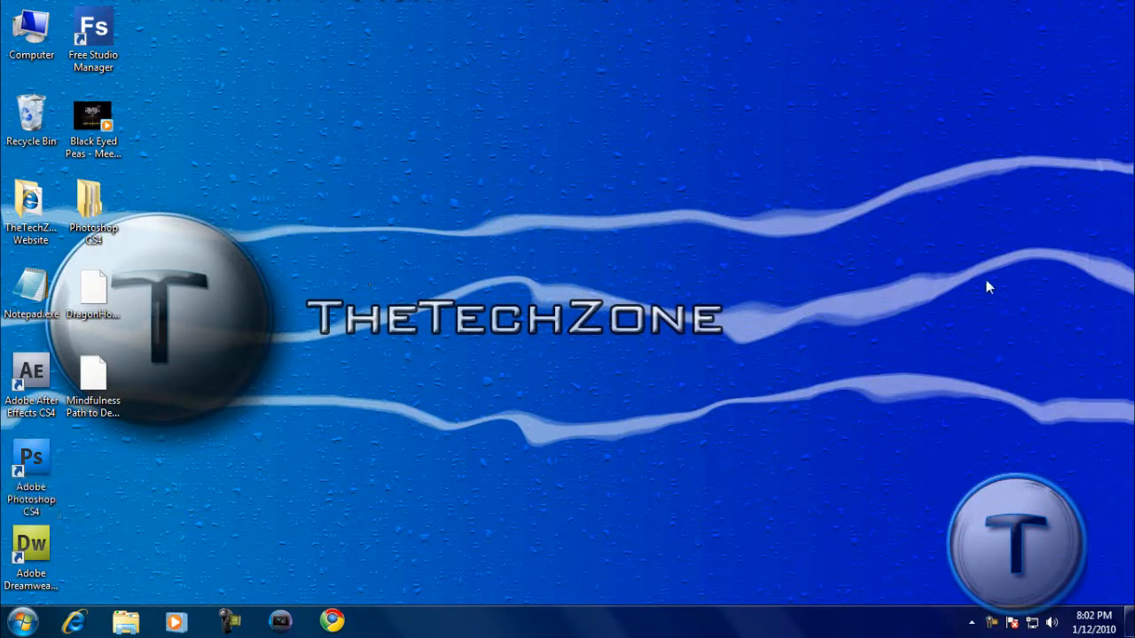
pyautogui.moveTo(246, 237)
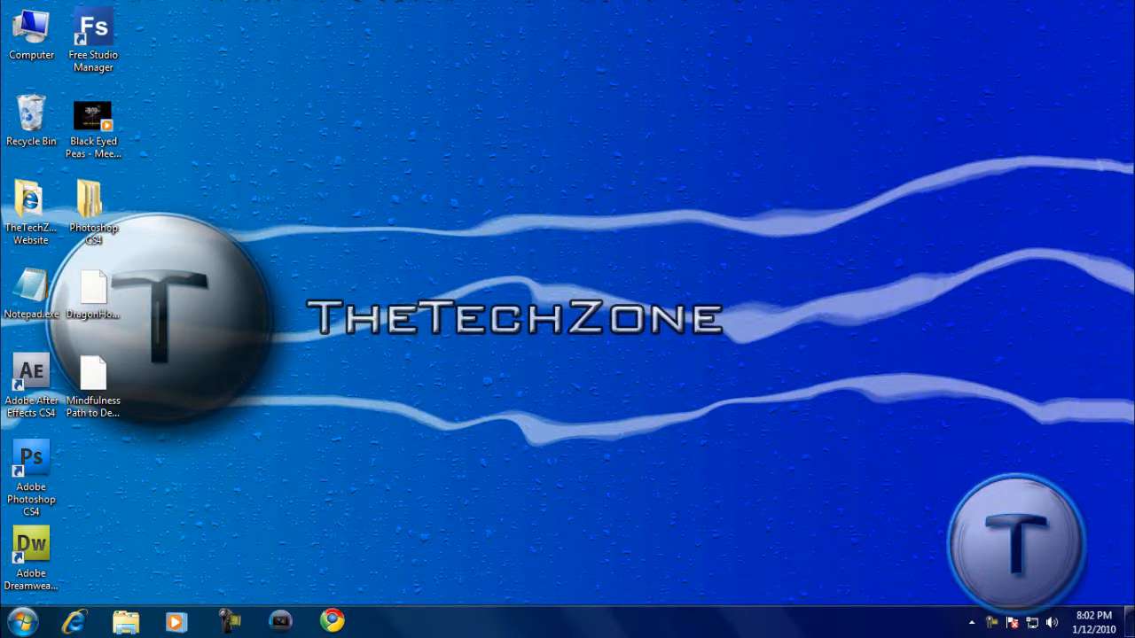
pyautogui.moveTo(92, 450)
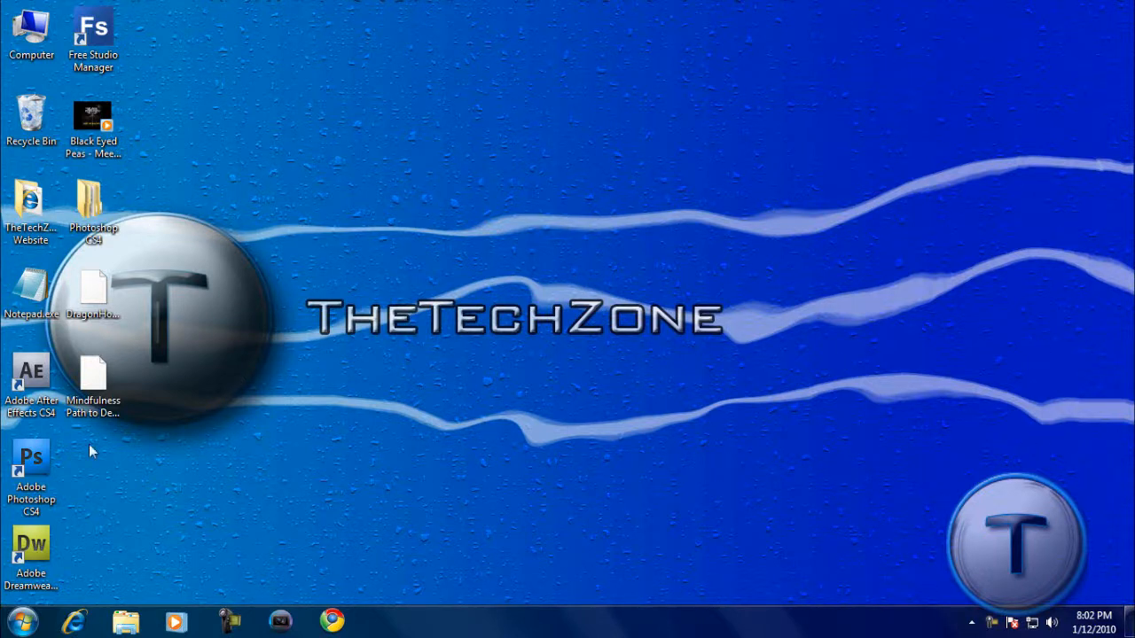
pyautogui.moveTo(1056, 426)
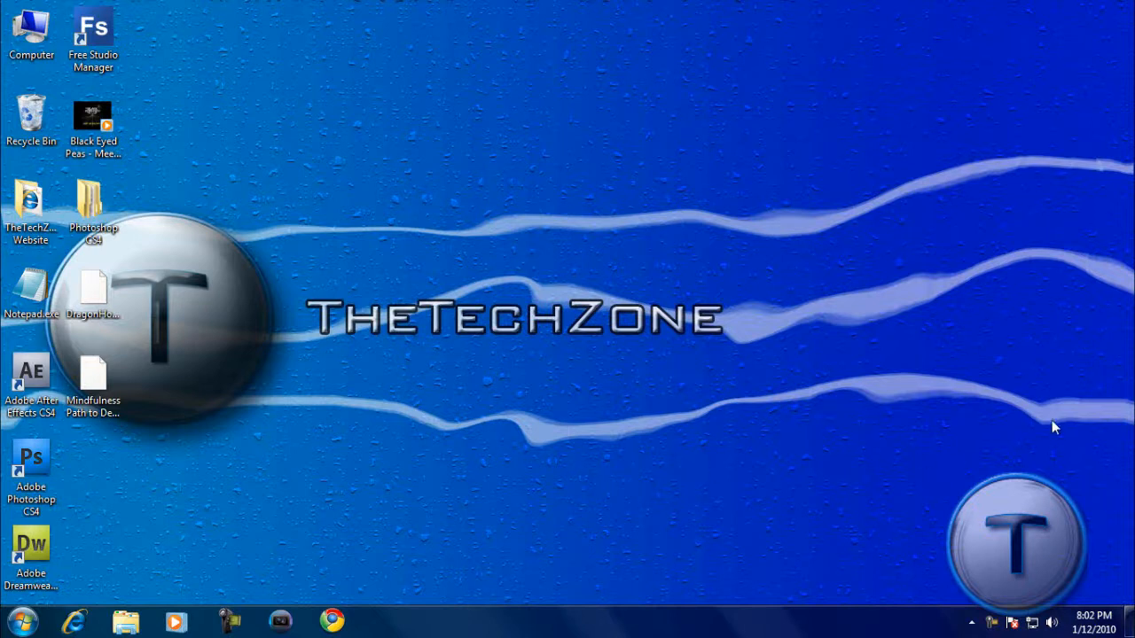
pyautogui.moveTo(606, 266)
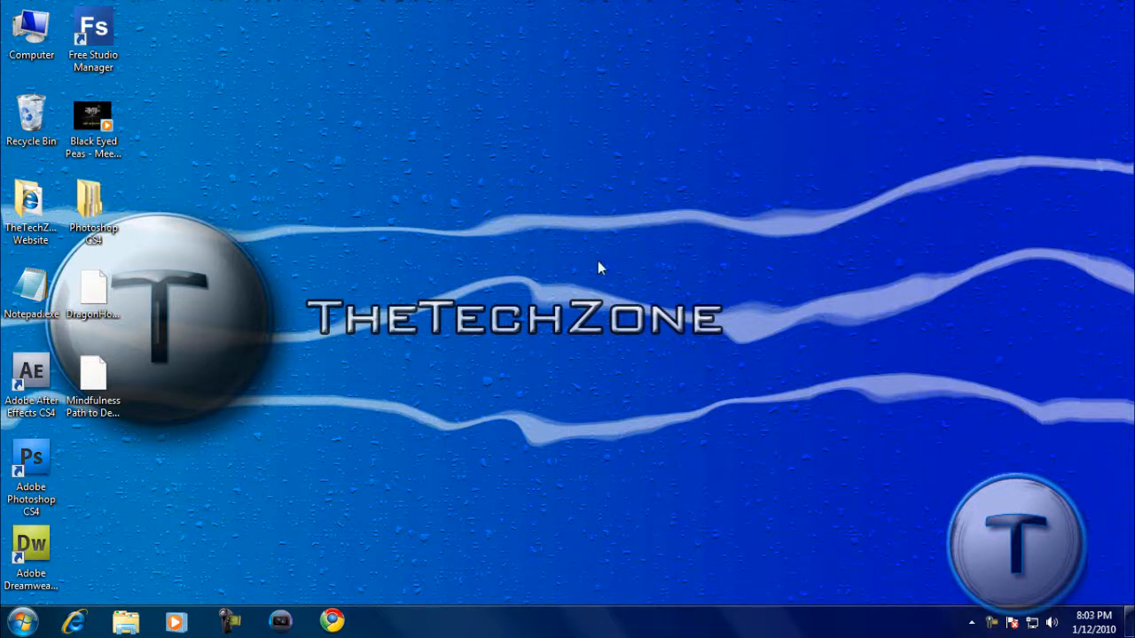
pyautogui.moveTo(1095, 201)
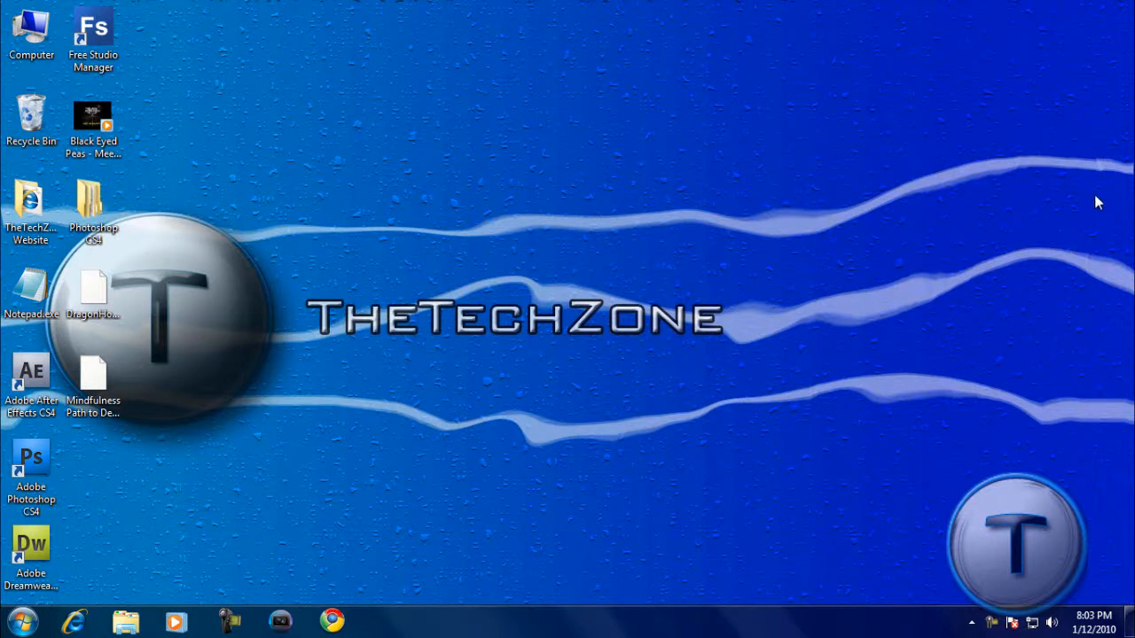
pyautogui.moveTo(1080, 204)
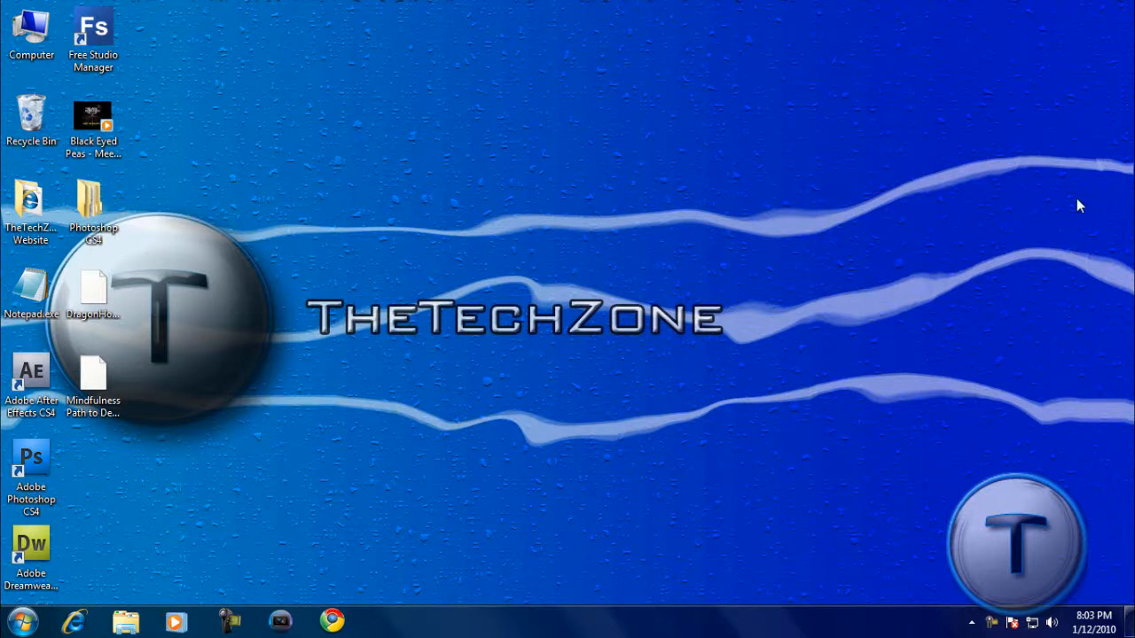
pyautogui.moveTo(182, 304)
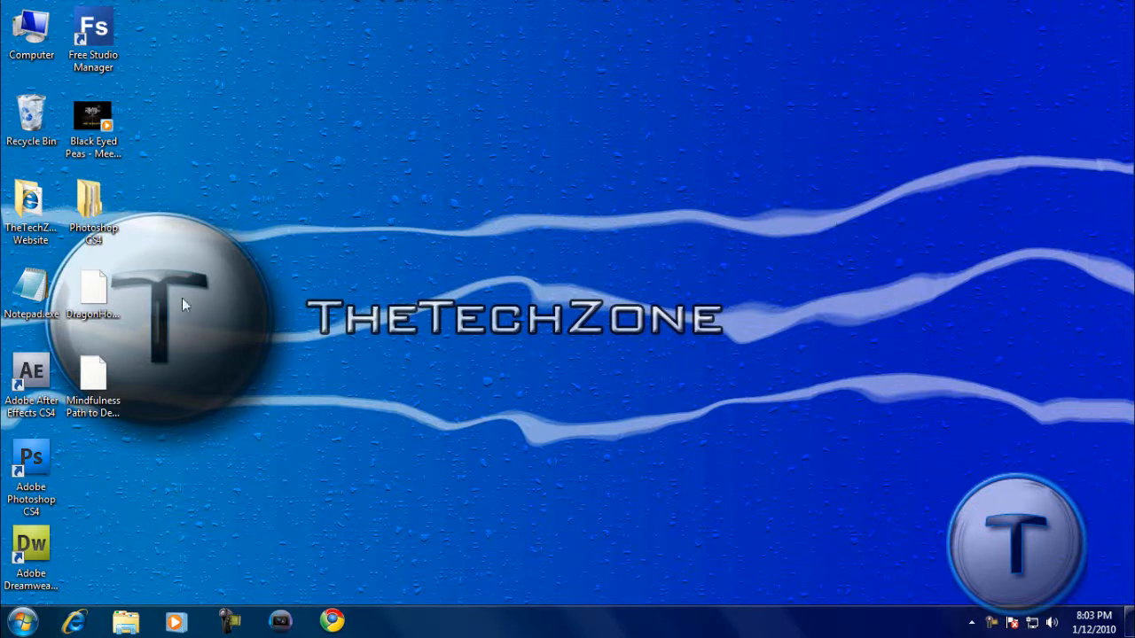
# Launch Photoshop CS4 and create a new 1368 × 768 px white document.
pyautogui.click(30, 461)
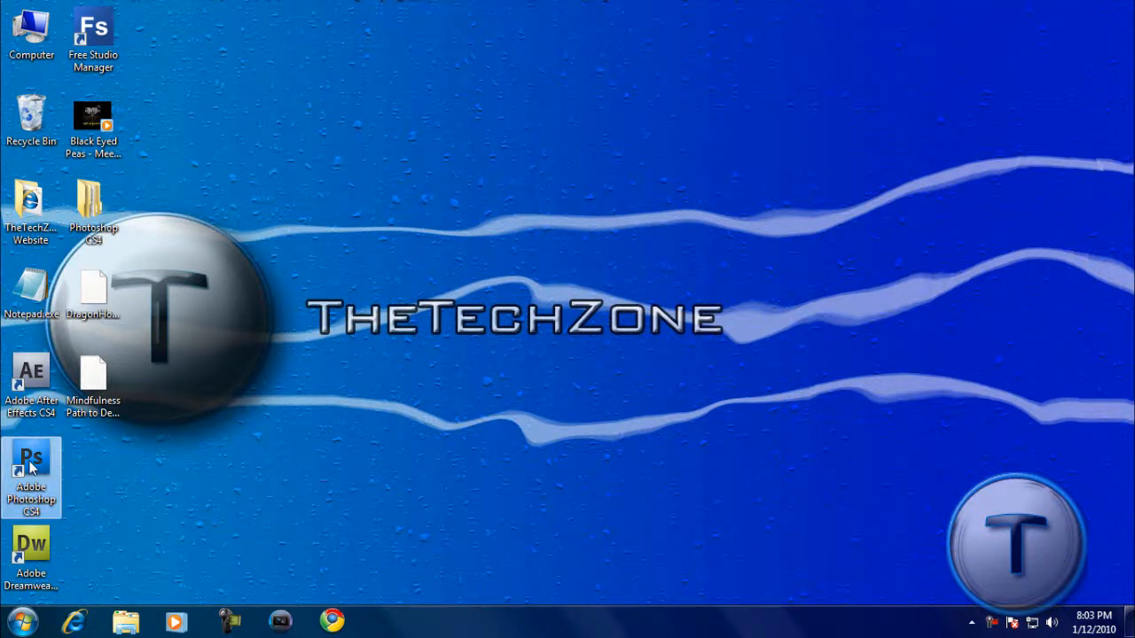
pyautogui.doubleClick(31, 463)
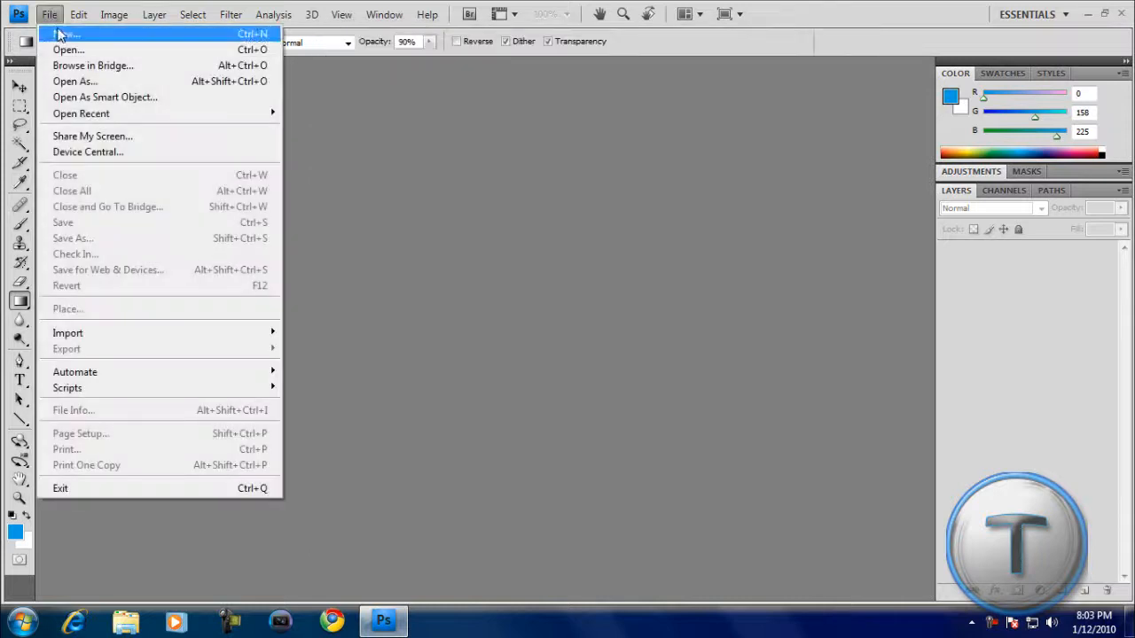
pyautogui.click(62, 34)
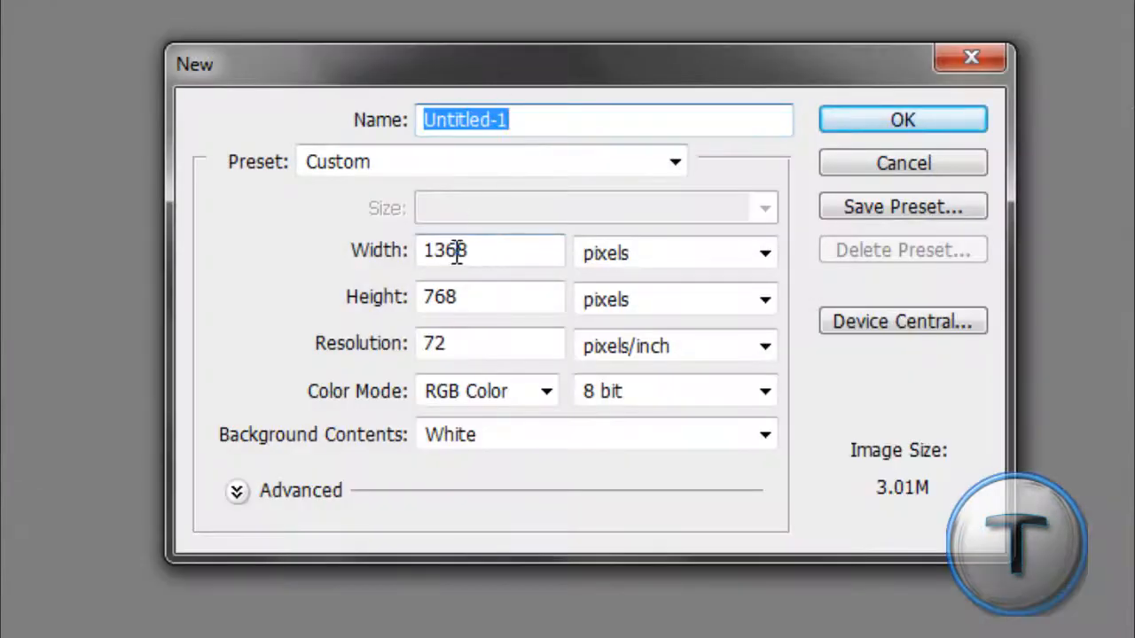
pyautogui.click(510, 250)
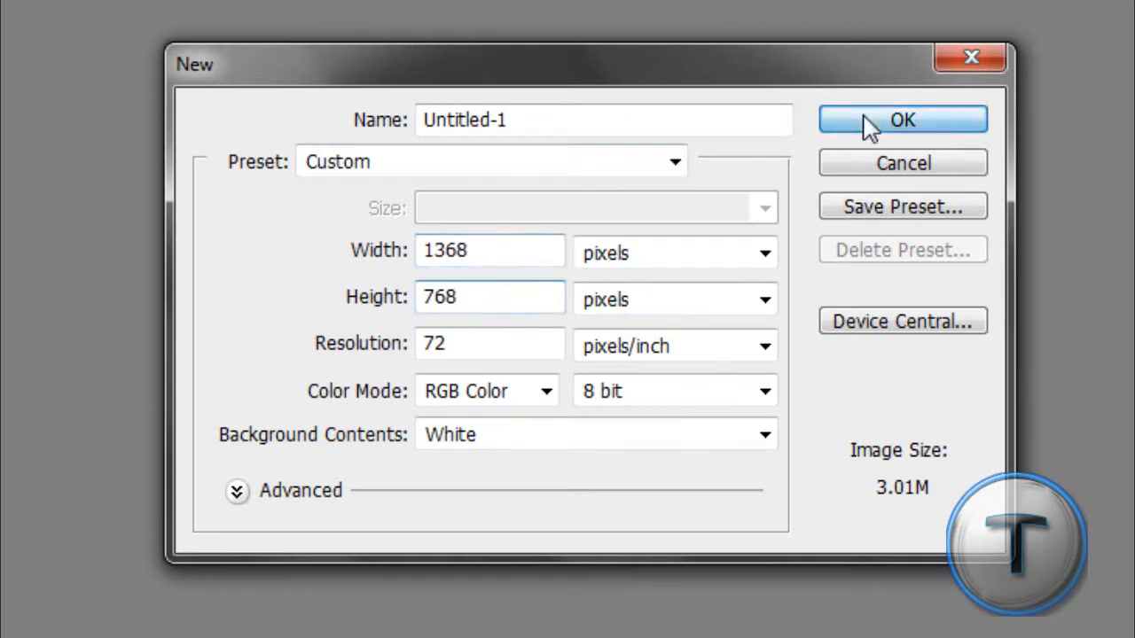
pyautogui.click(901, 119)
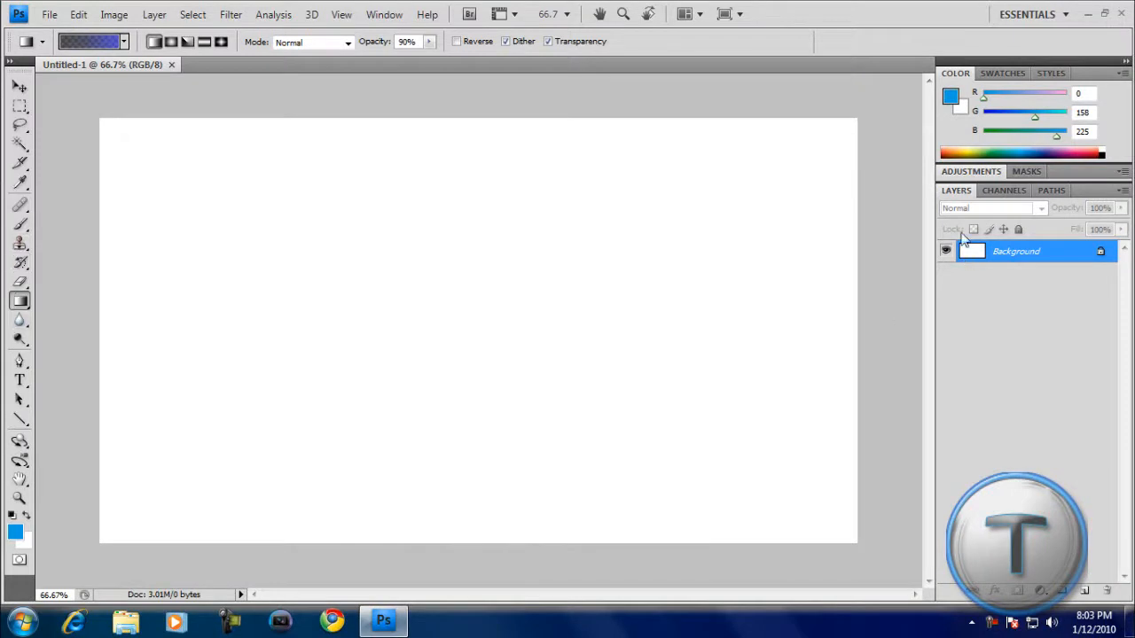
pyautogui.moveTo(21, 302)
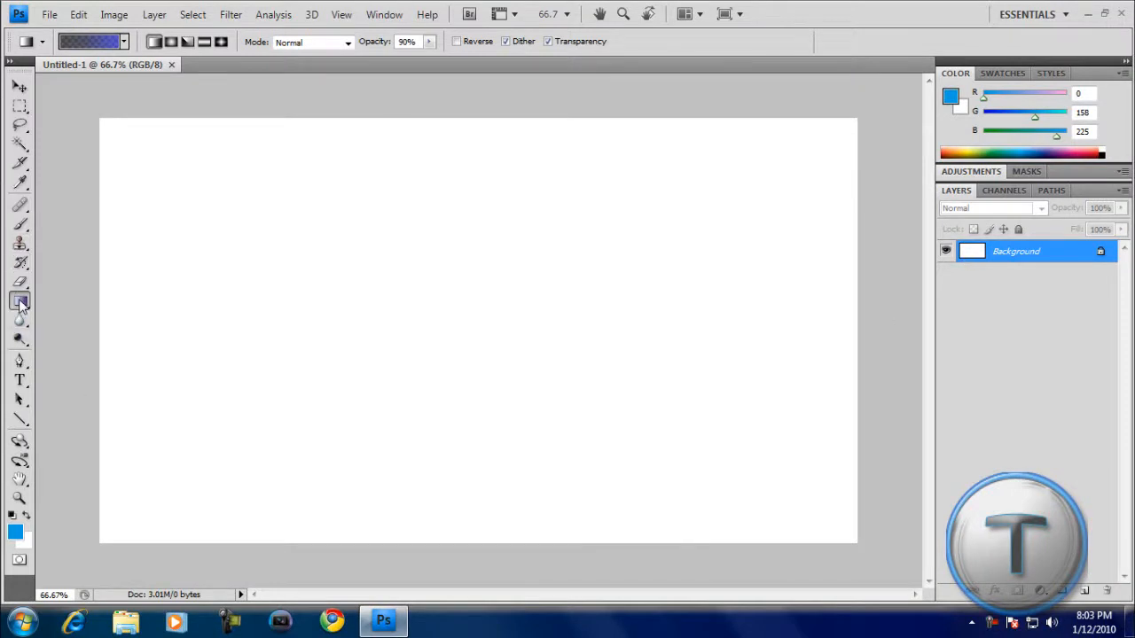
# Choose the black-to-blue gradient and drag it left to right across the canvas.
pyautogui.click(84, 40)
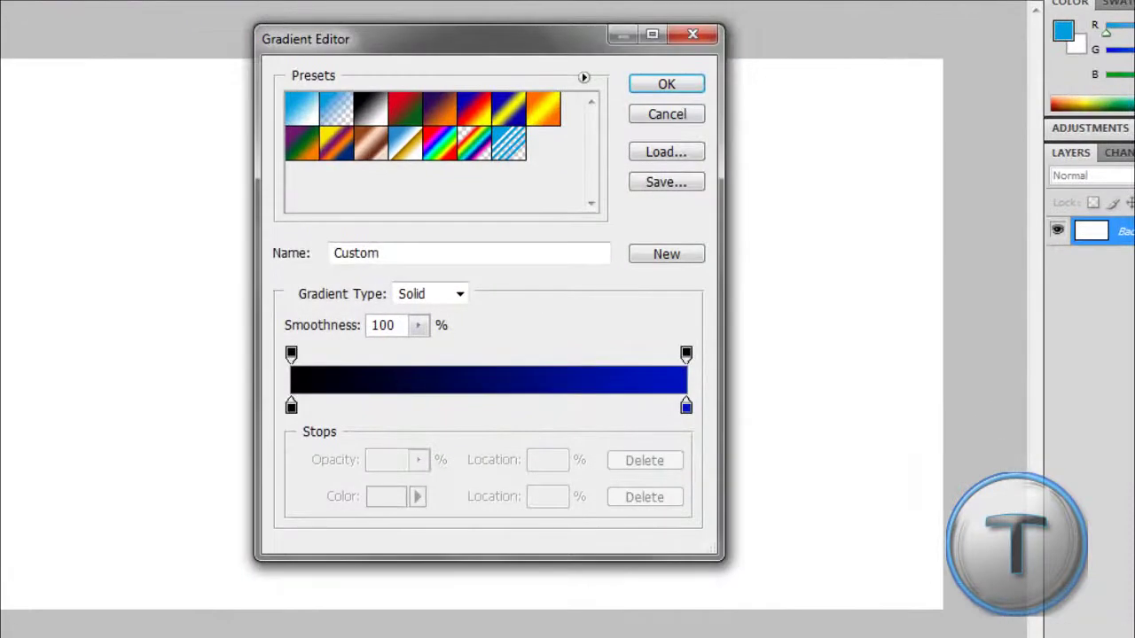
pyautogui.click(291, 406)
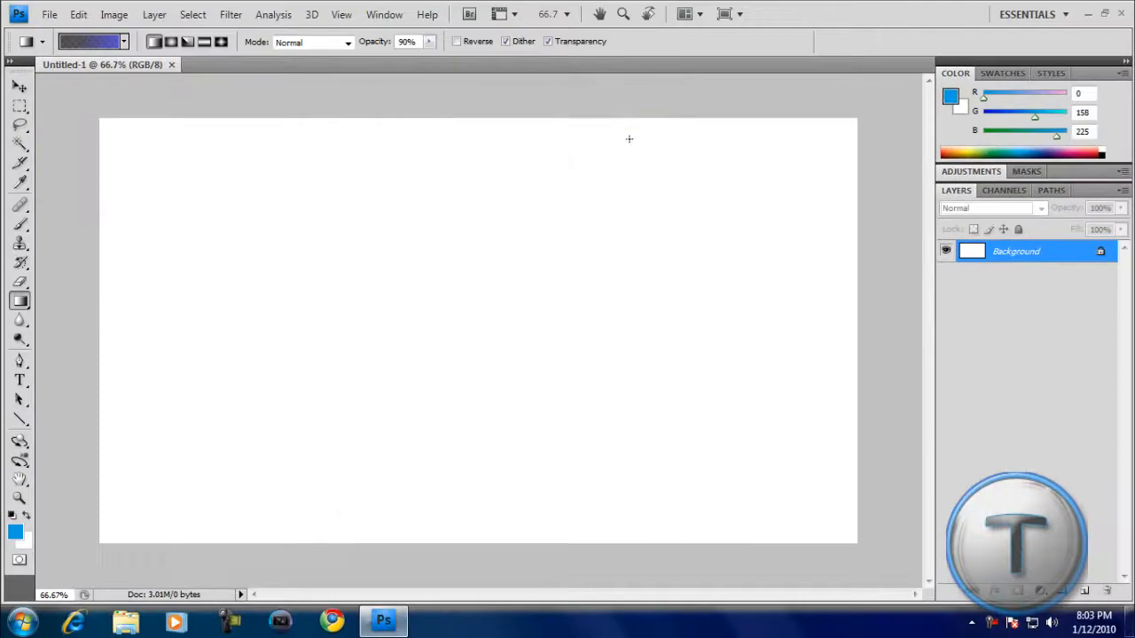
pyautogui.moveTo(102, 344); pyautogui.dragTo(842, 344)
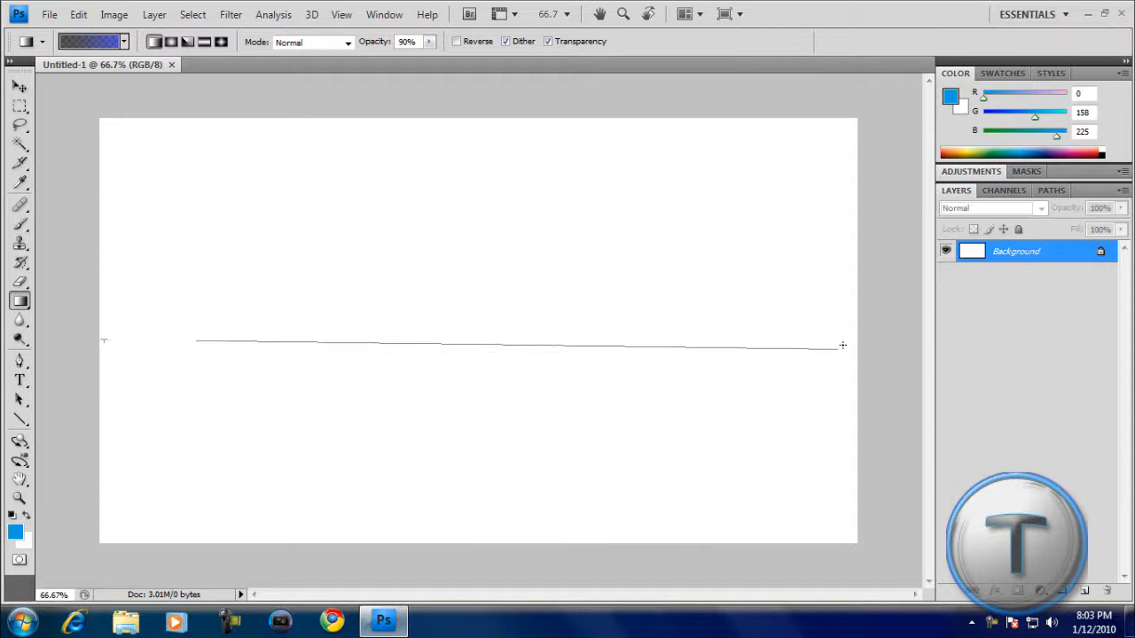
pyautogui.moveTo(106, 344); pyautogui.dragTo(843, 344)
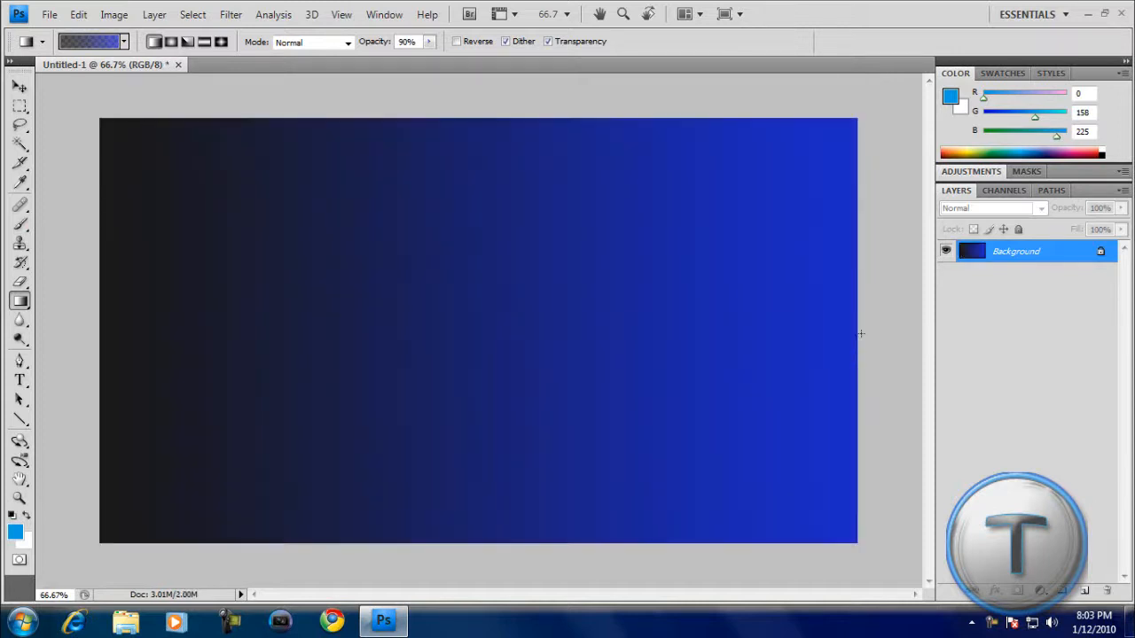
pyautogui.moveTo(464, 129)
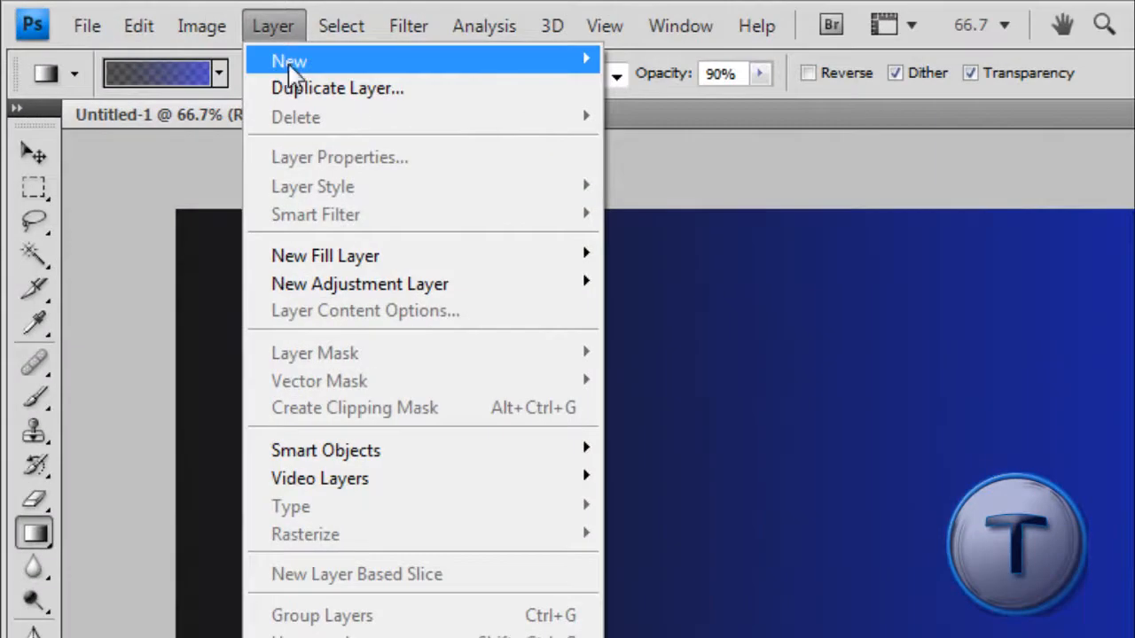
# Create a new layer through Layer > New > Layer, keeping the default name Layer 1.
pyautogui.click(291, 61)
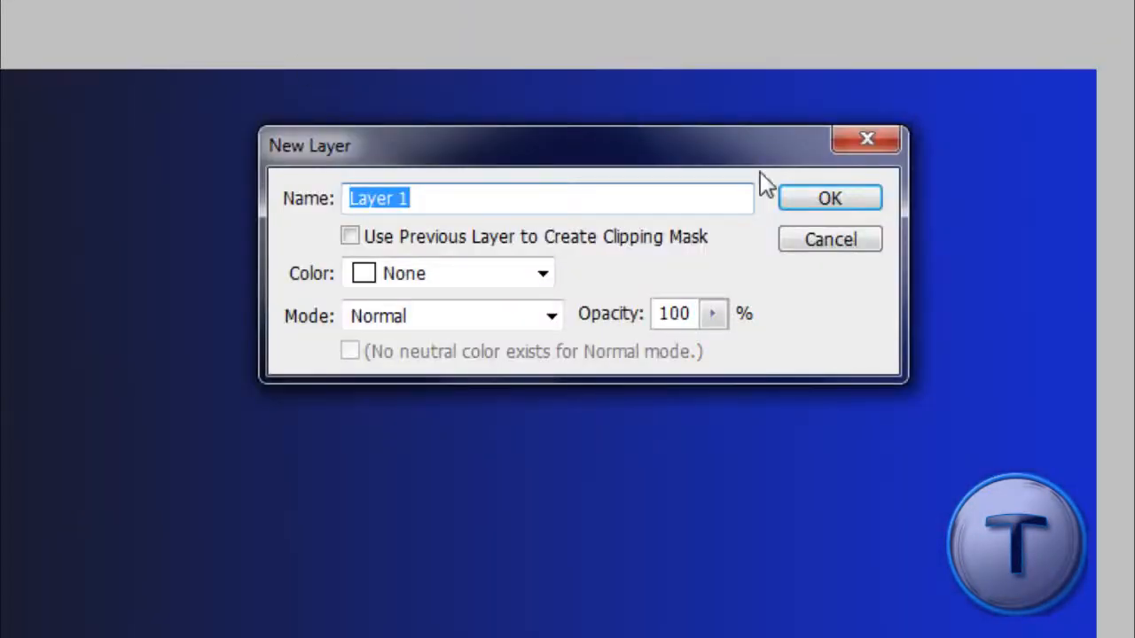
pyautogui.click(829, 197)
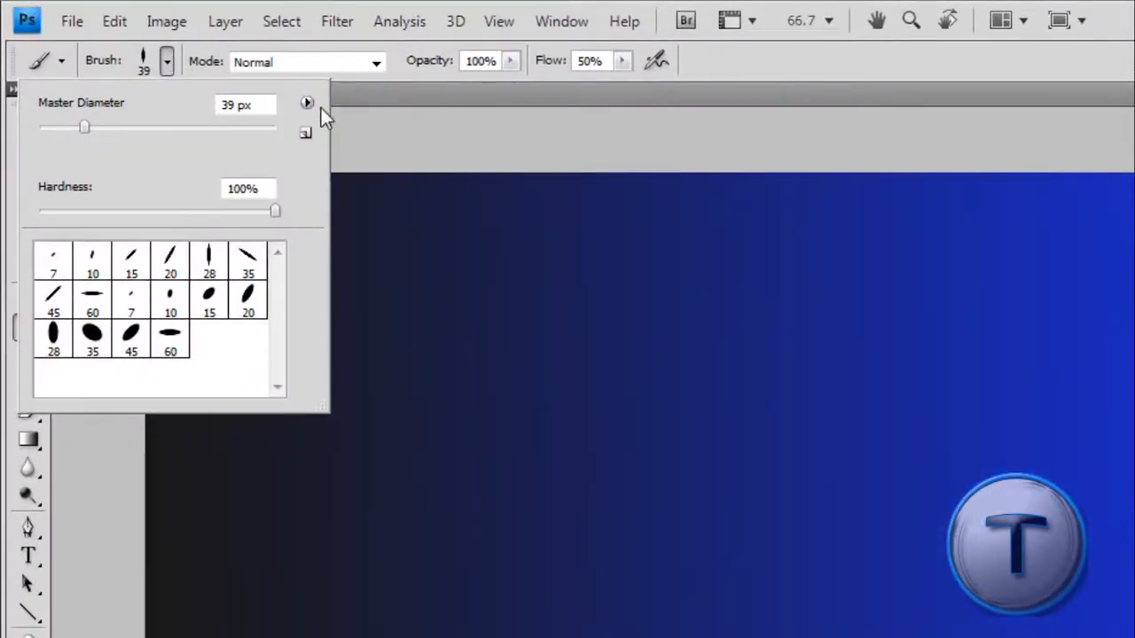
# Pick the 28 px upright elliptical brush tip and enlarge its Master Diameter to 40 px.
pyautogui.click(307, 103)
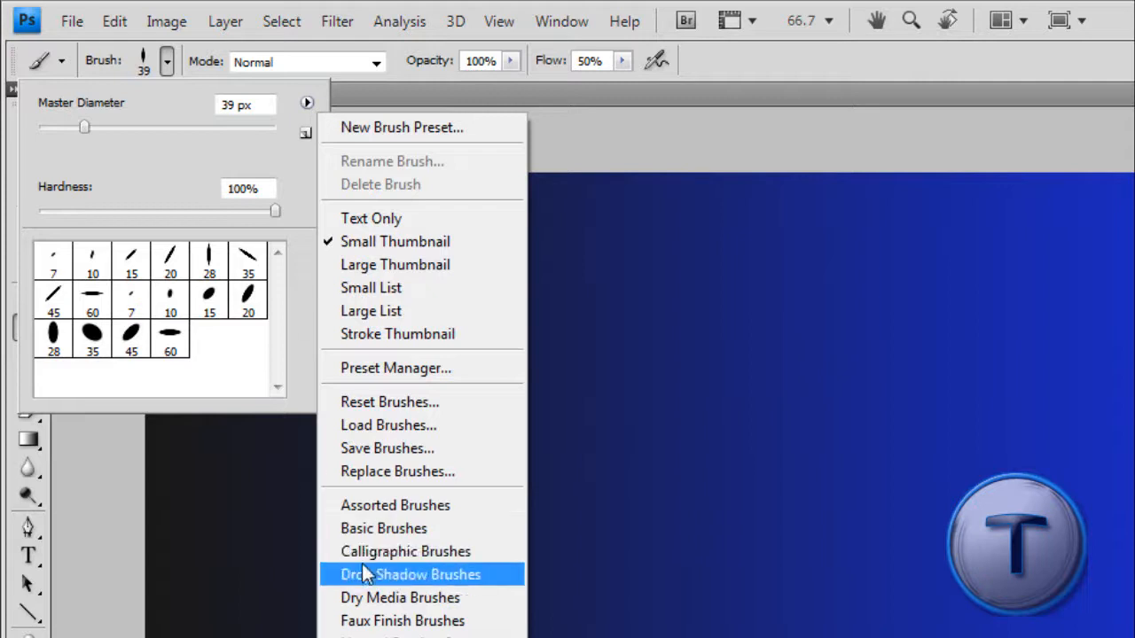
pyautogui.moveTo(377, 560)
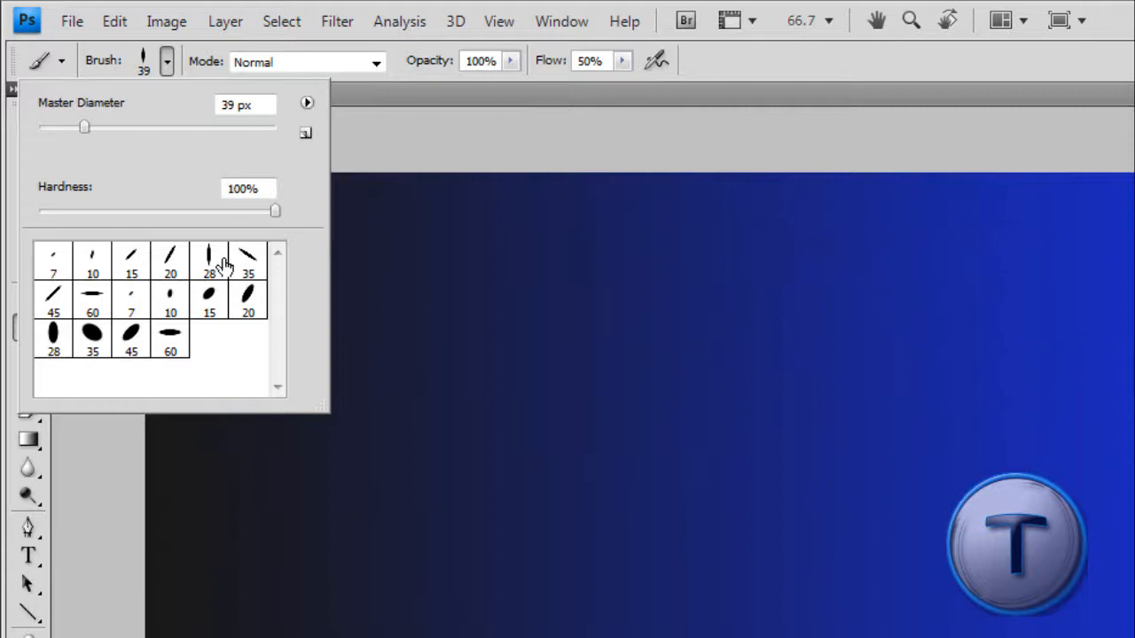
pyautogui.click(208, 254)
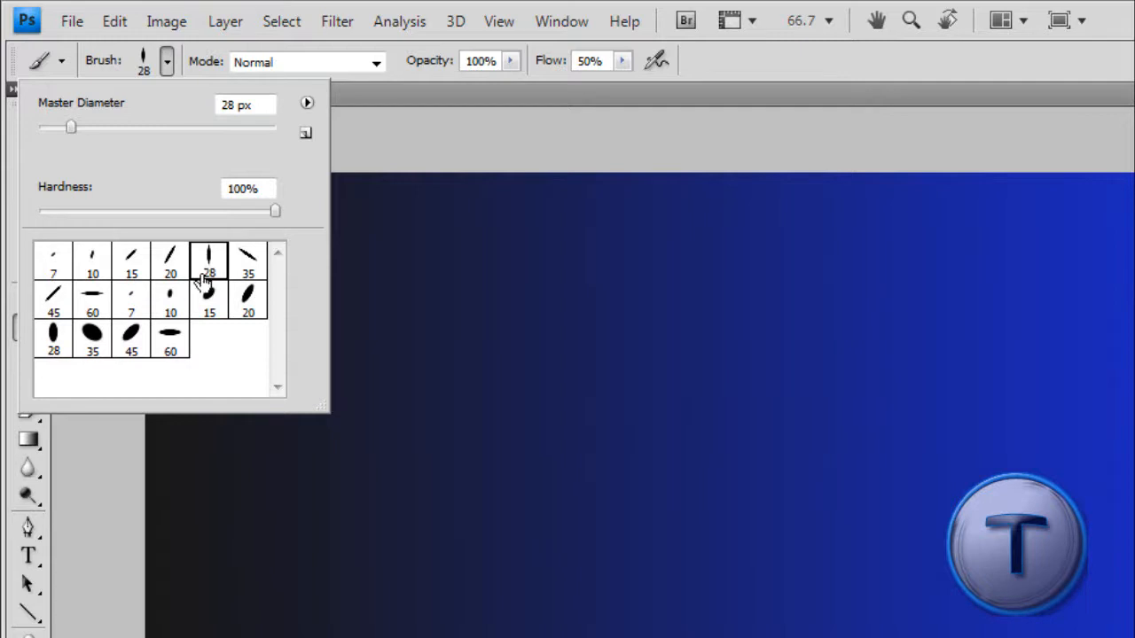
pyautogui.moveTo(71, 126); pyautogui.dragTo(89, 126)
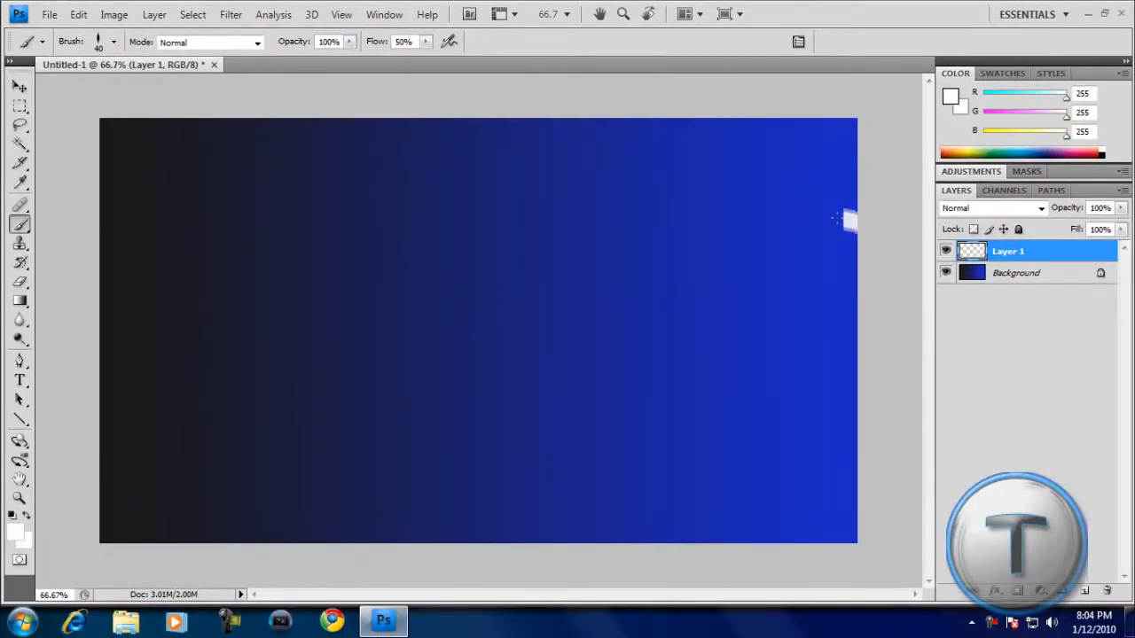
# Paint three wavy white strokes across the canvas: upper, middle and lower.
pyautogui.moveTo(847, 217); pyautogui.dragTo(594, 253)
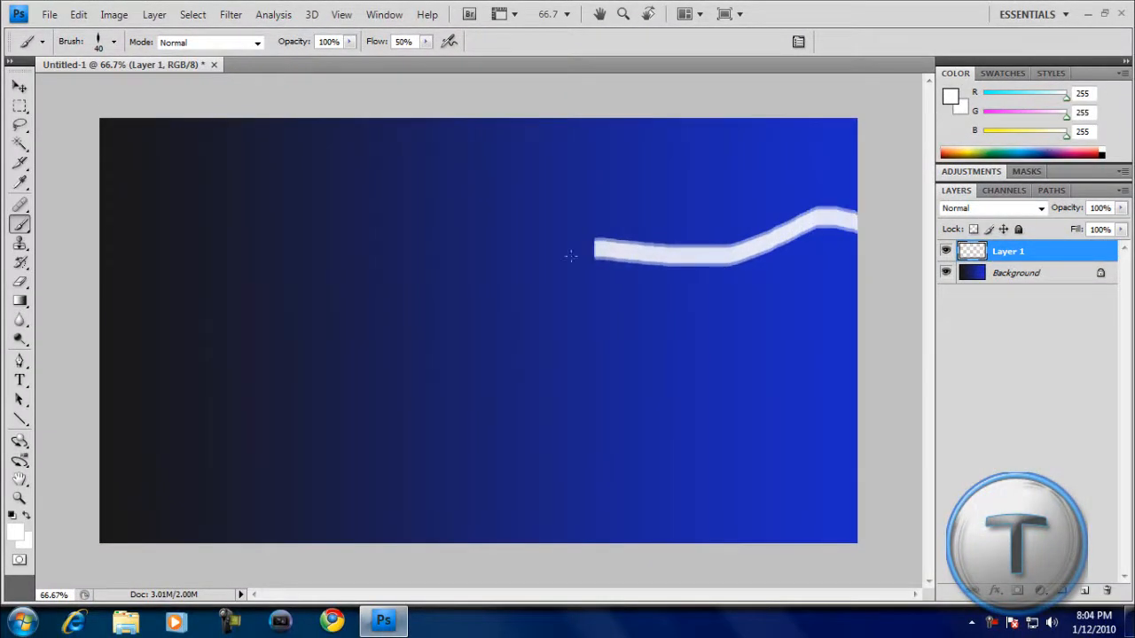
pyautogui.moveTo(594, 248); pyautogui.dragTo(226, 282)
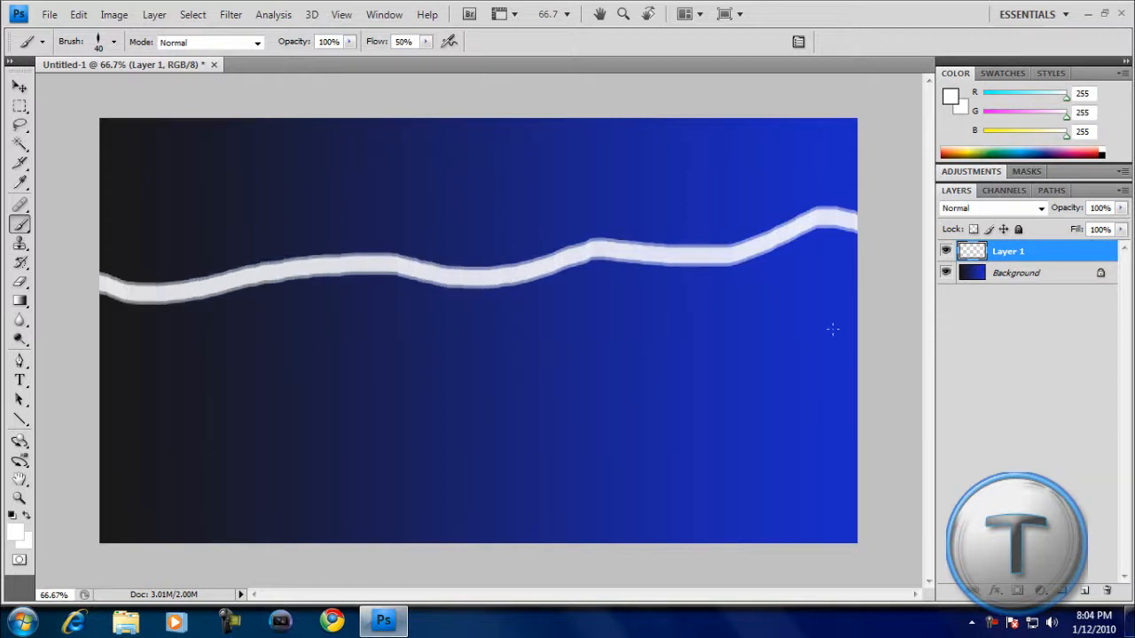
pyautogui.moveTo(723, 324); pyautogui.dragTo(855, 315)
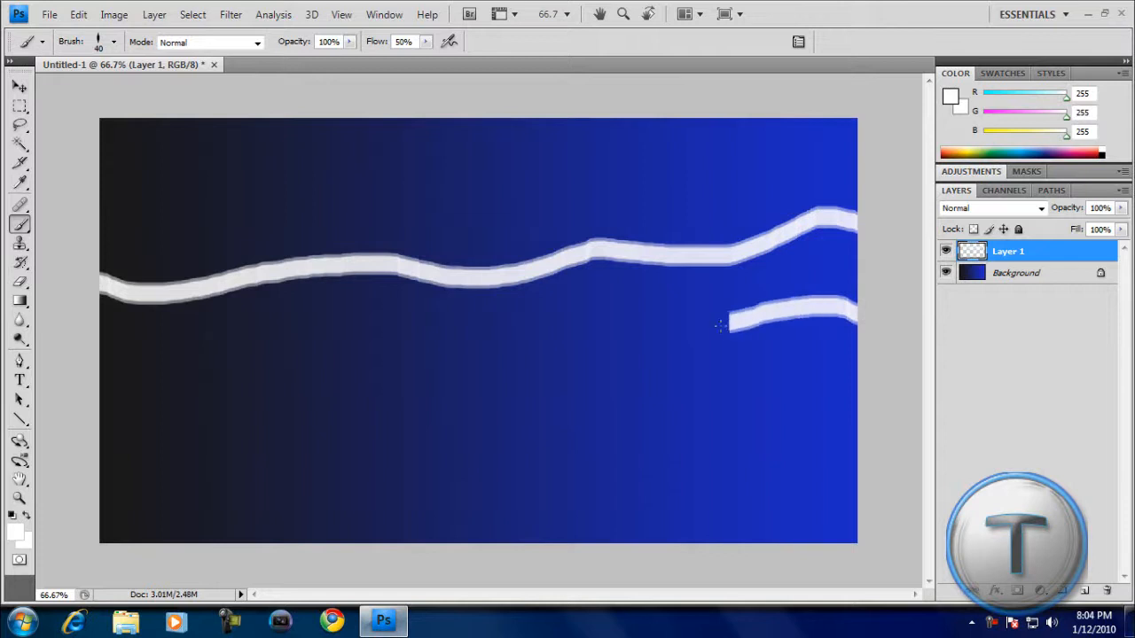
pyautogui.moveTo(718, 323); pyautogui.dragTo(319, 363)
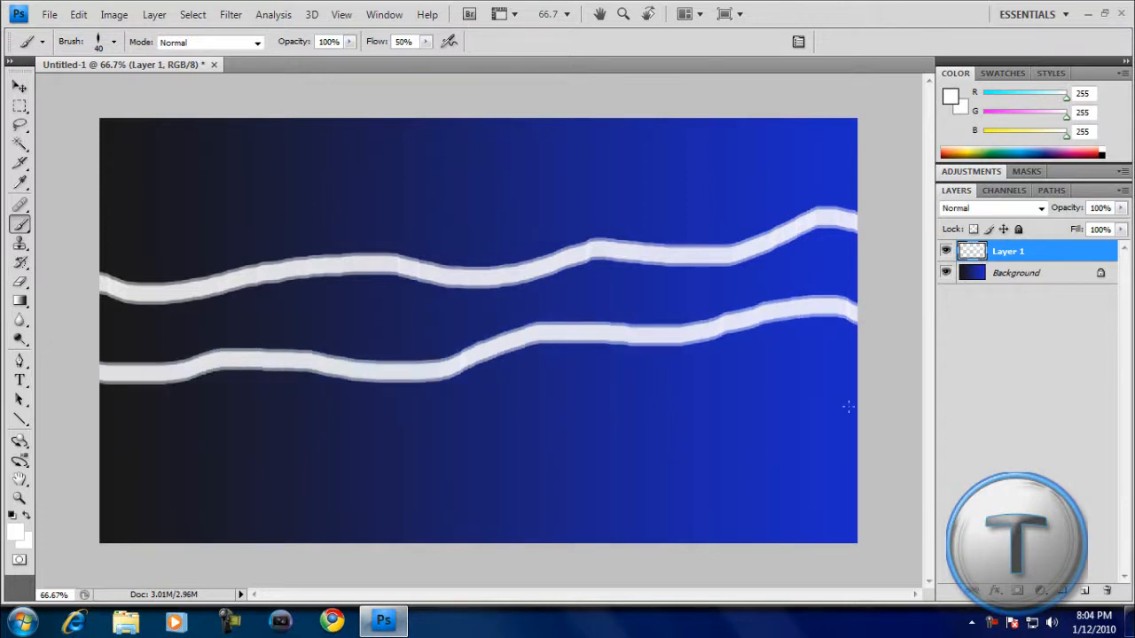
pyautogui.moveTo(364, 417); pyautogui.dragTo(833, 364)
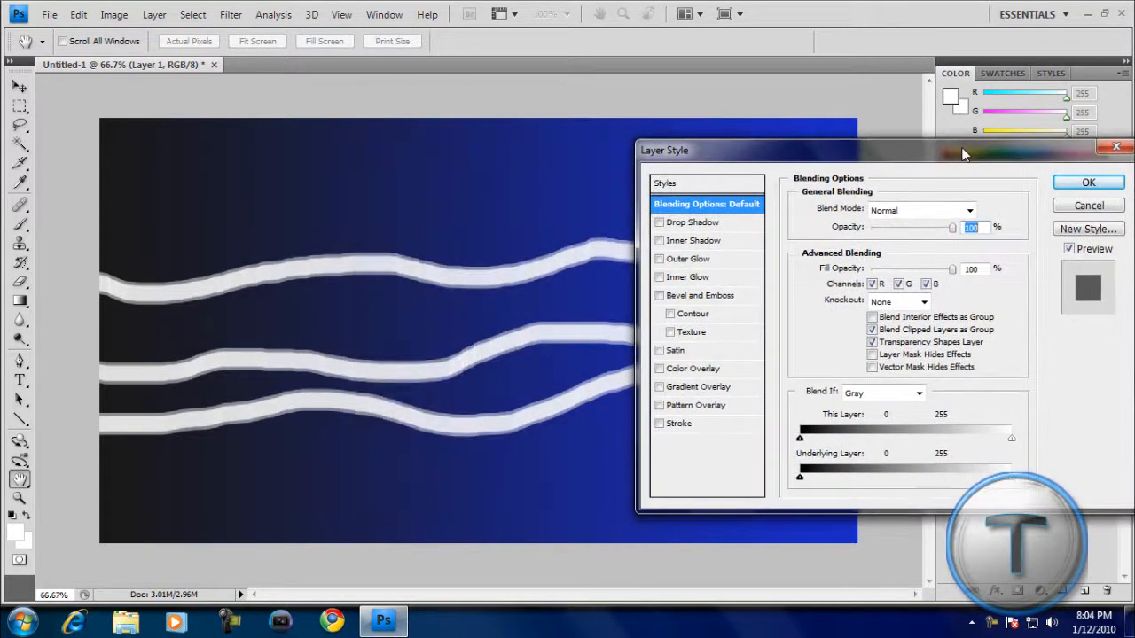
pyautogui.click(658, 222)
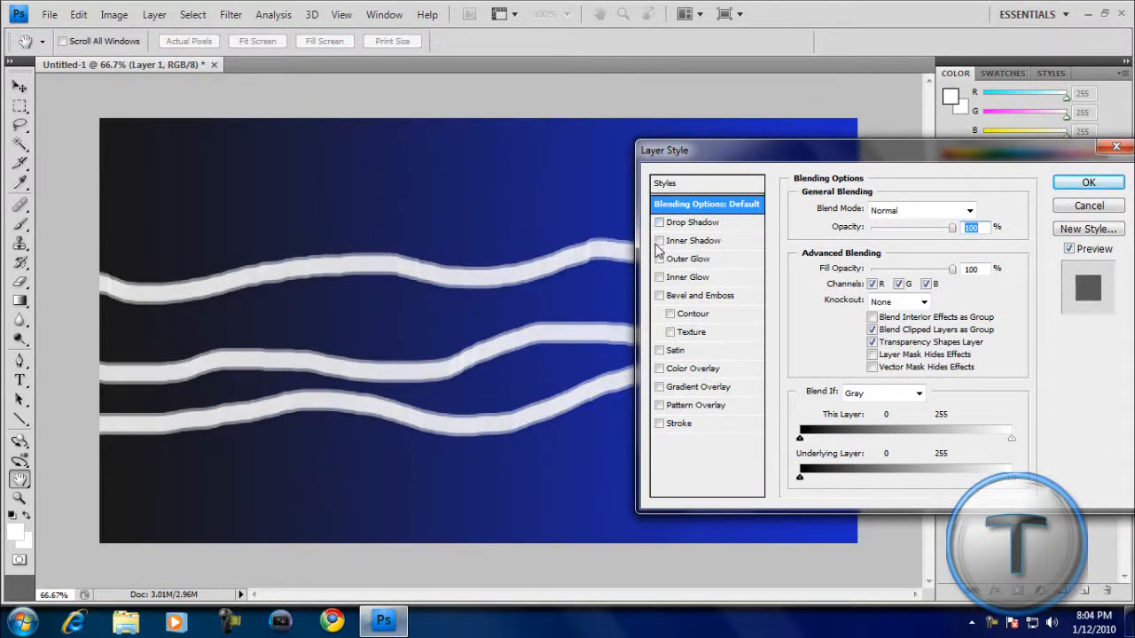
pyautogui.click(658, 240)
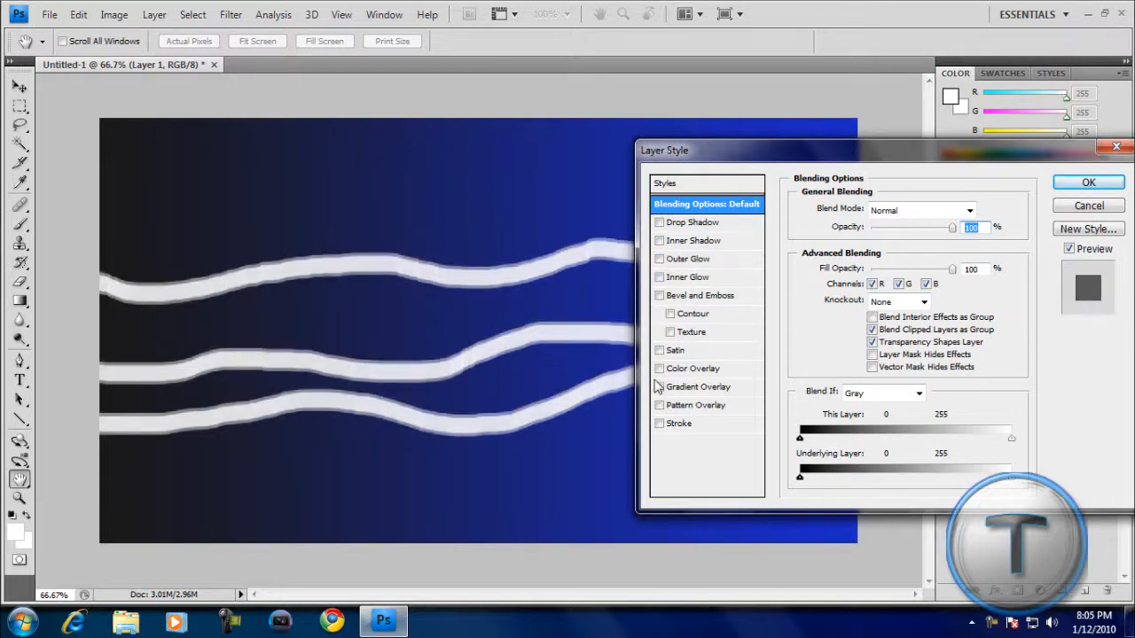
pyautogui.click(658, 368)
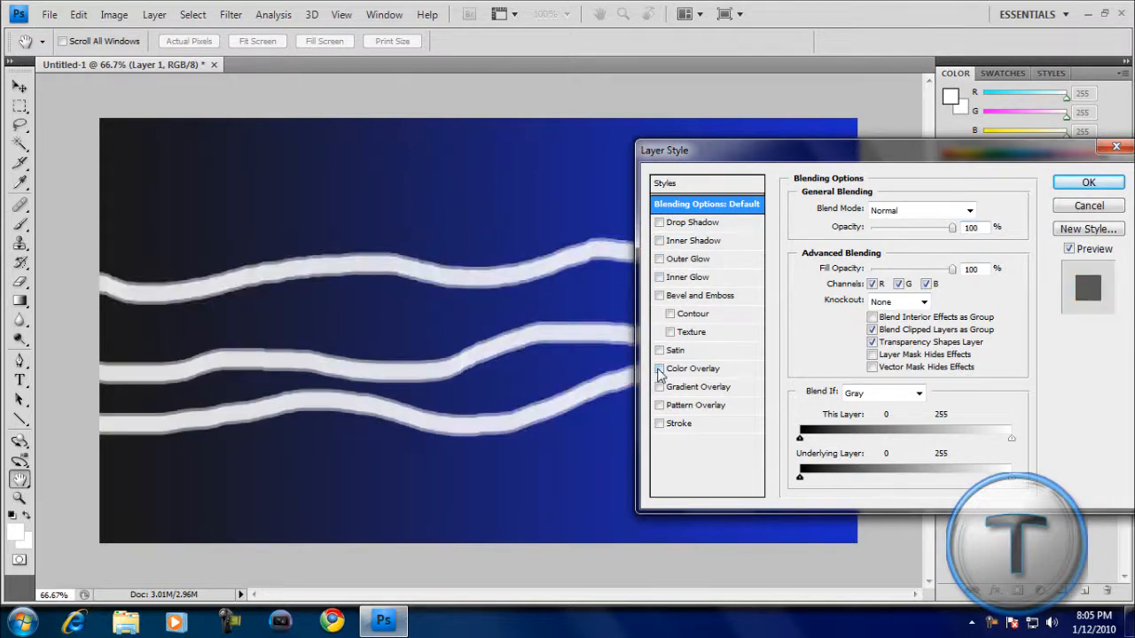
pyautogui.click(660, 386)
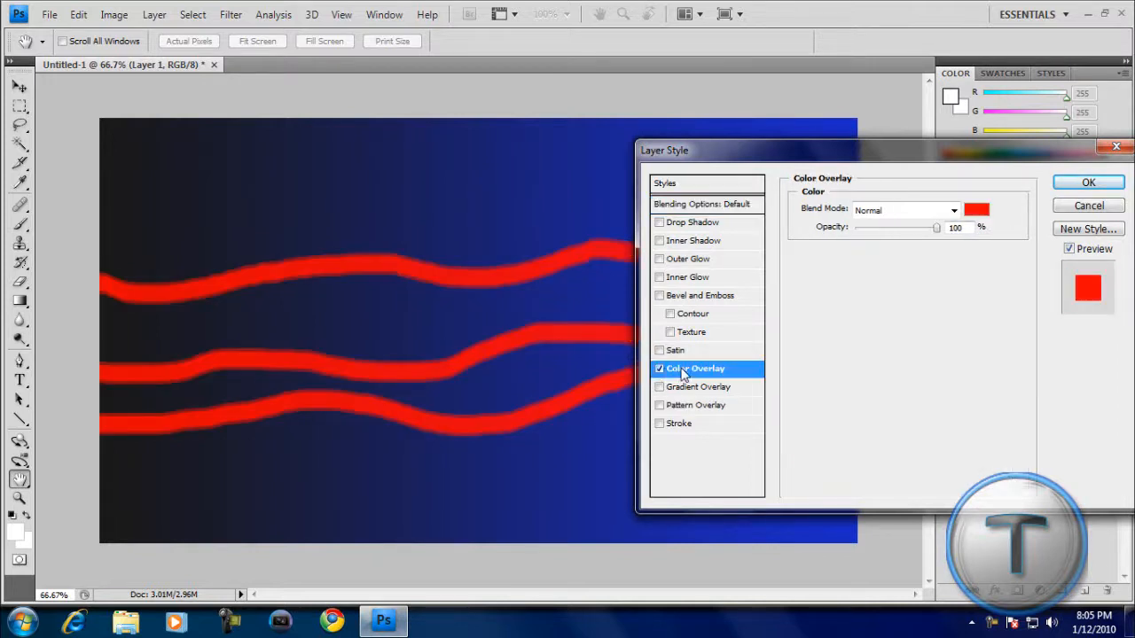
pyautogui.click(660, 368)
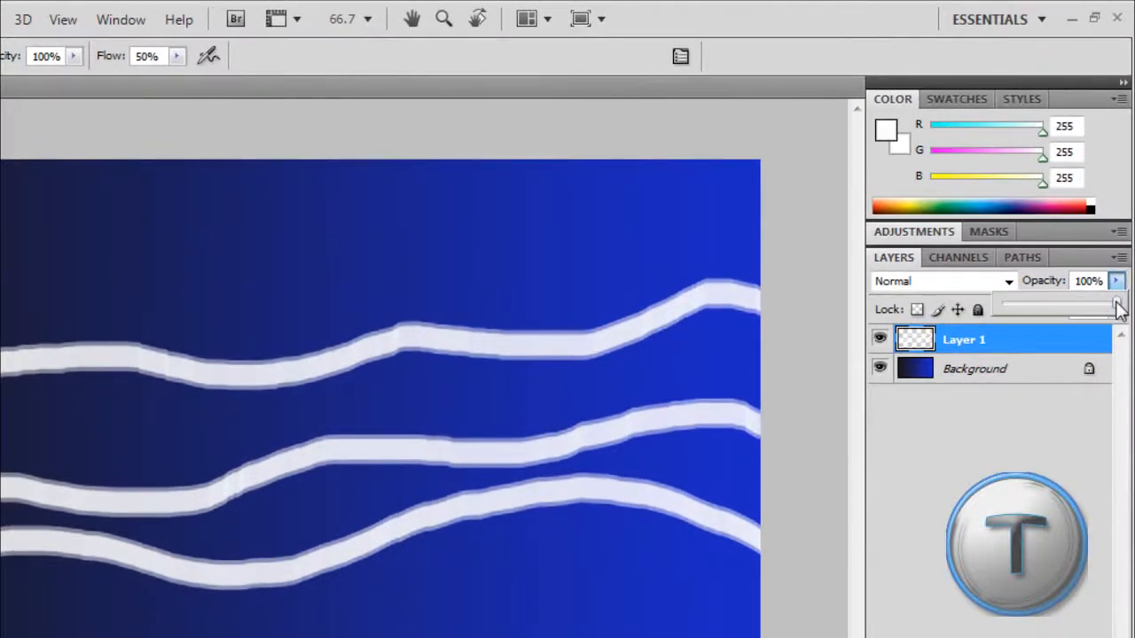
# Drag Layer 1's Opacity slider down to roughly 50%.
pyautogui.moveTo(1122, 305); pyautogui.dragTo(1080, 306)
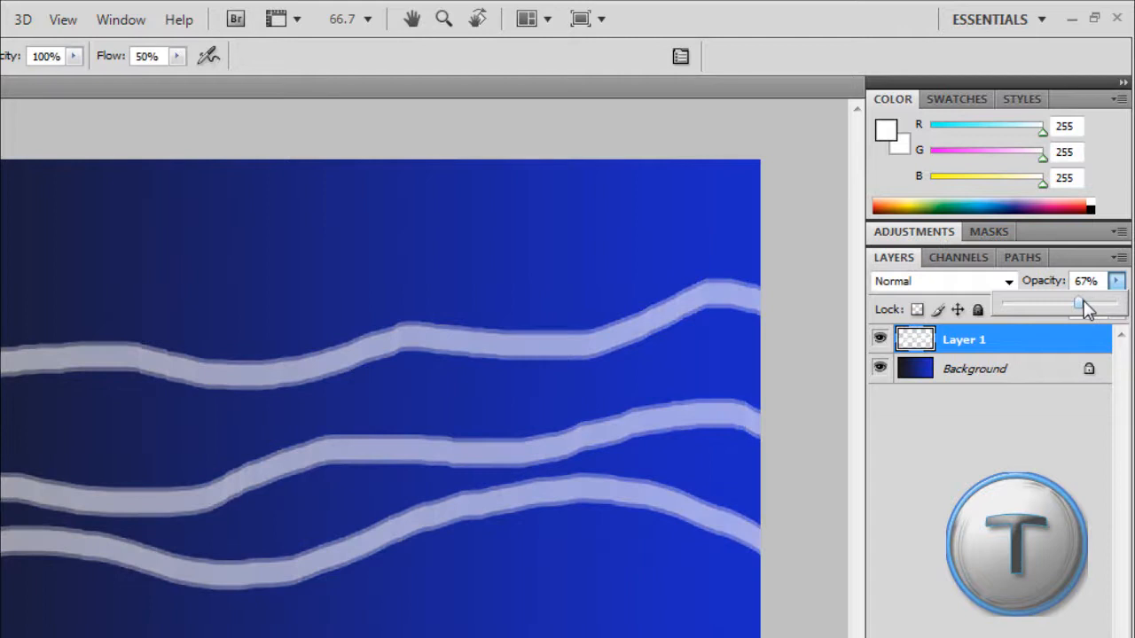
pyautogui.moveTo(1079, 305); pyautogui.dragTo(1058, 305)
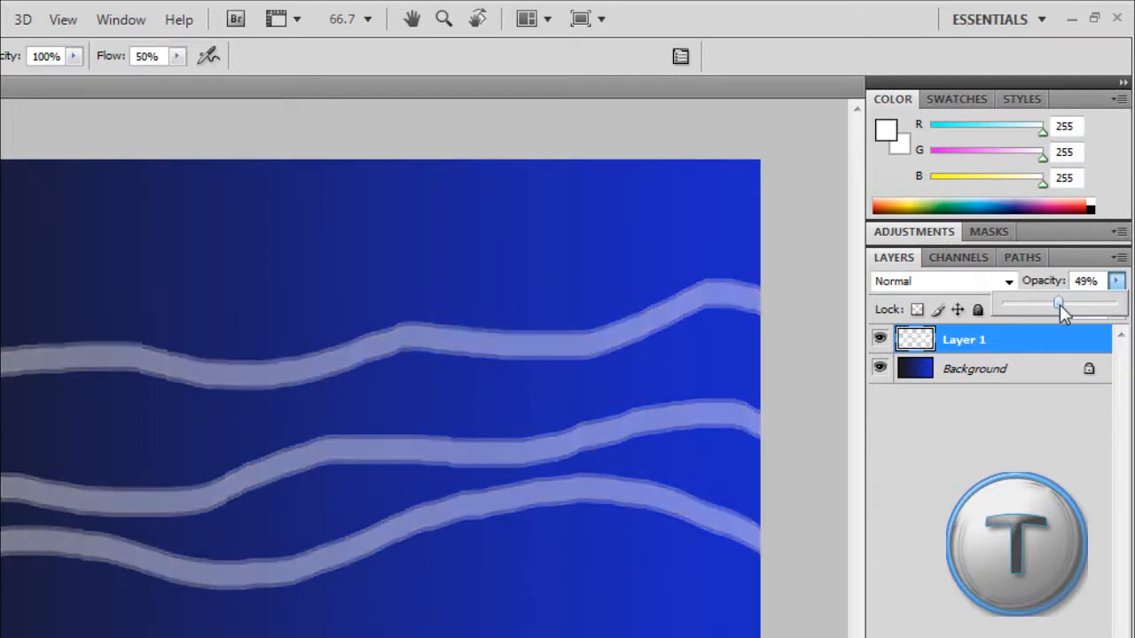
pyautogui.moveTo(1059, 306); pyautogui.dragTo(1072, 306)
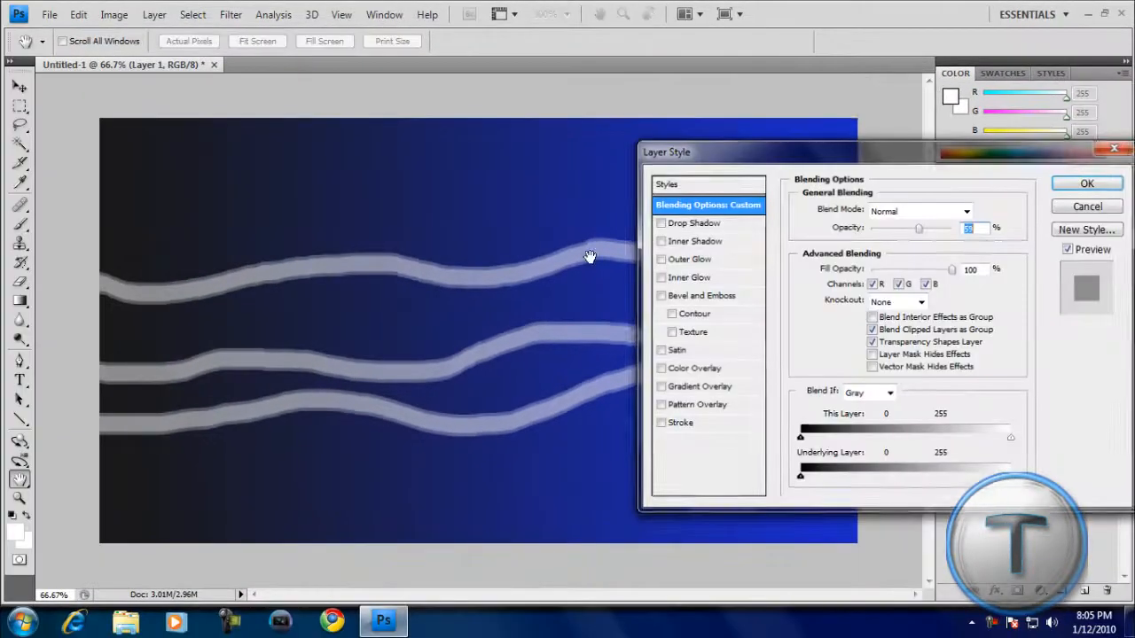
# Set the Color Overlay colour to cyan and confirm the picker and Layer Style.
pyautogui.click(660, 368)
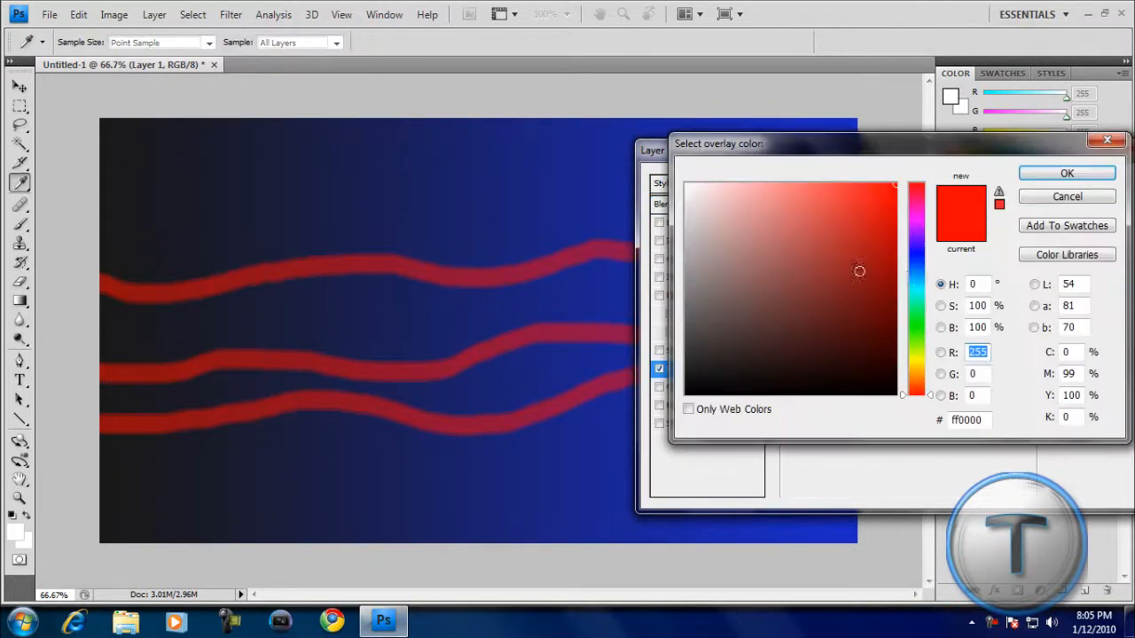
pyautogui.click(913, 297)
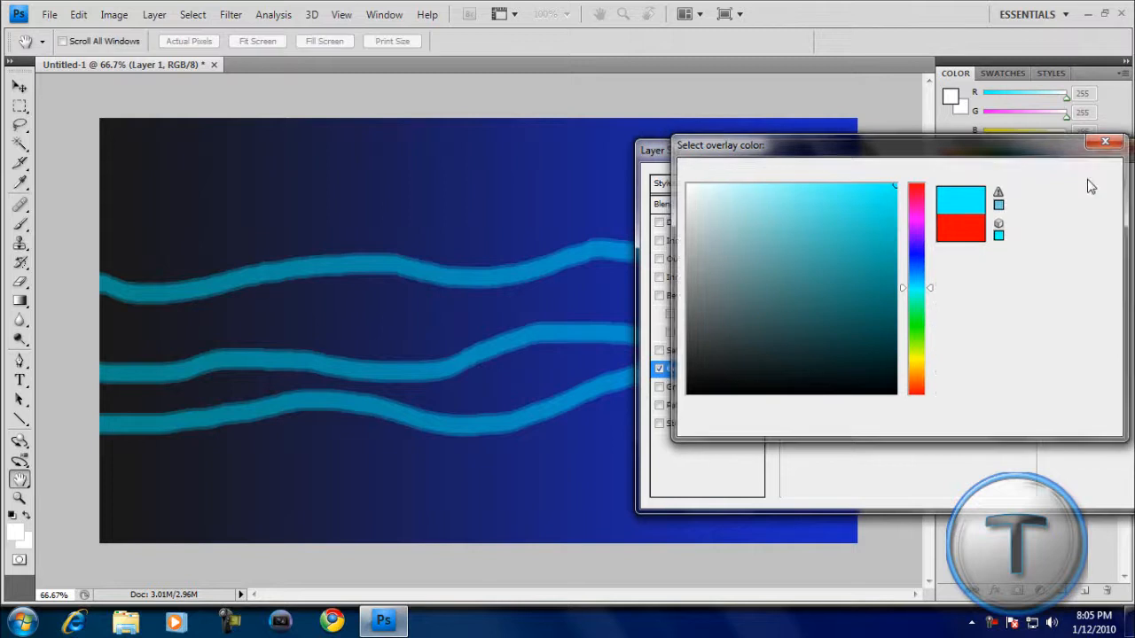
pyautogui.click(1104, 142)
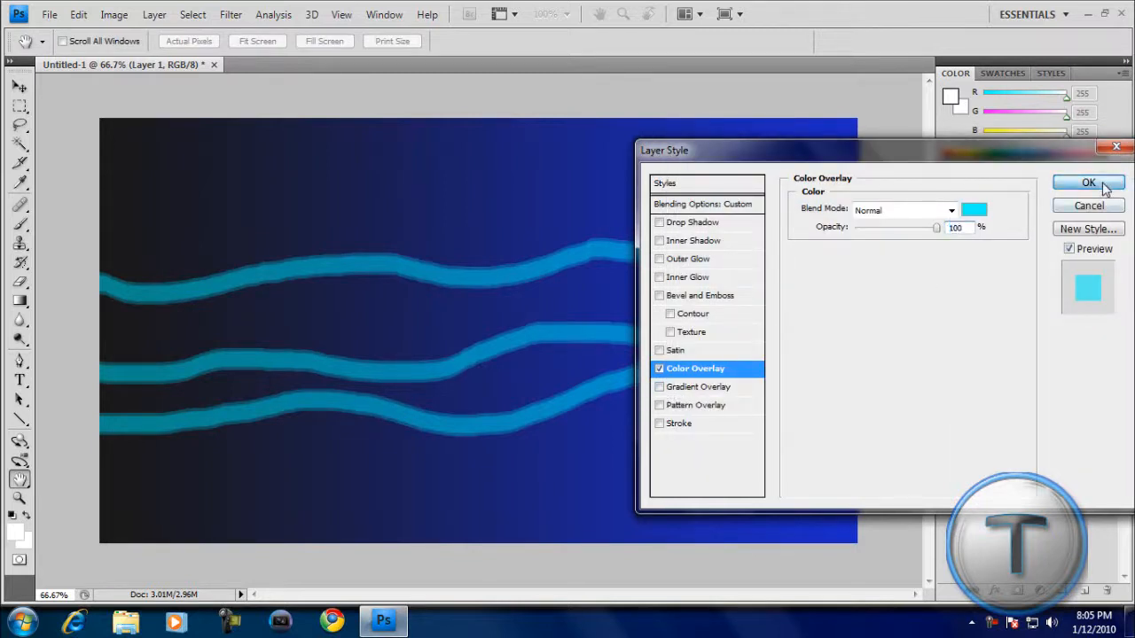
pyautogui.click(1078, 183)
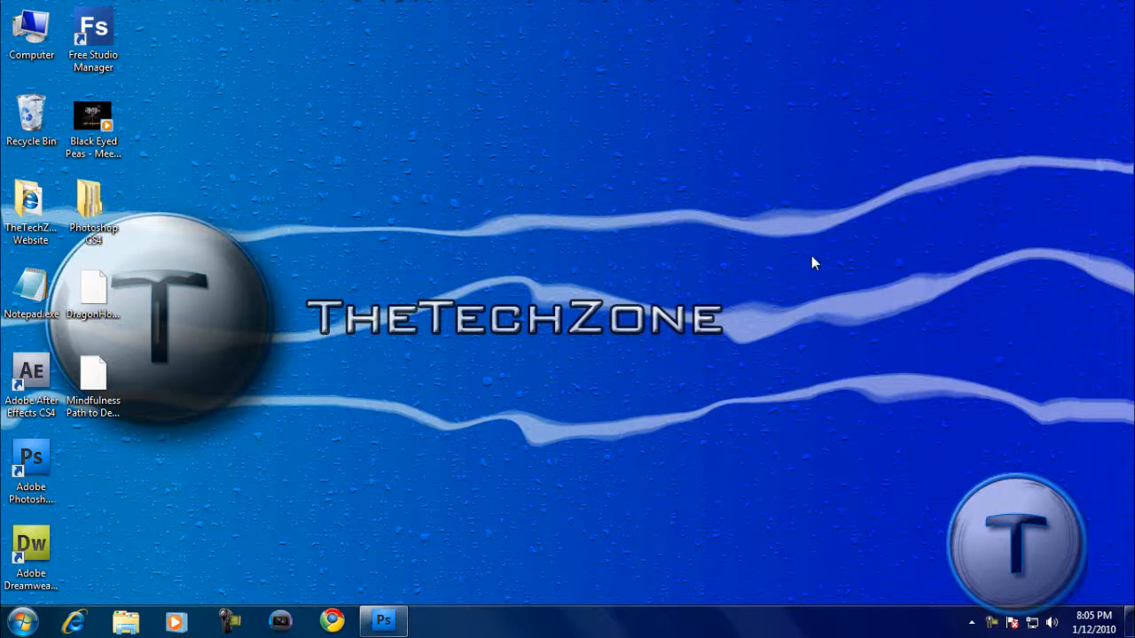
# Apply Liquify with the Forward Warp tool to roughen the three cyan strokes.
pyautogui.click(383, 621)
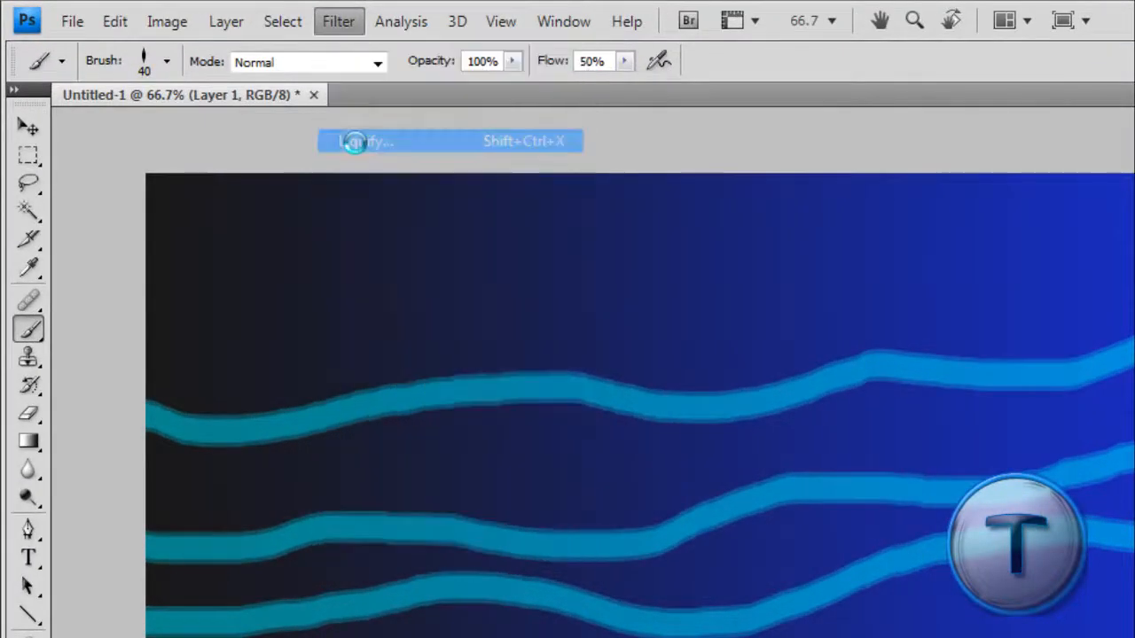
pyautogui.click(358, 141)
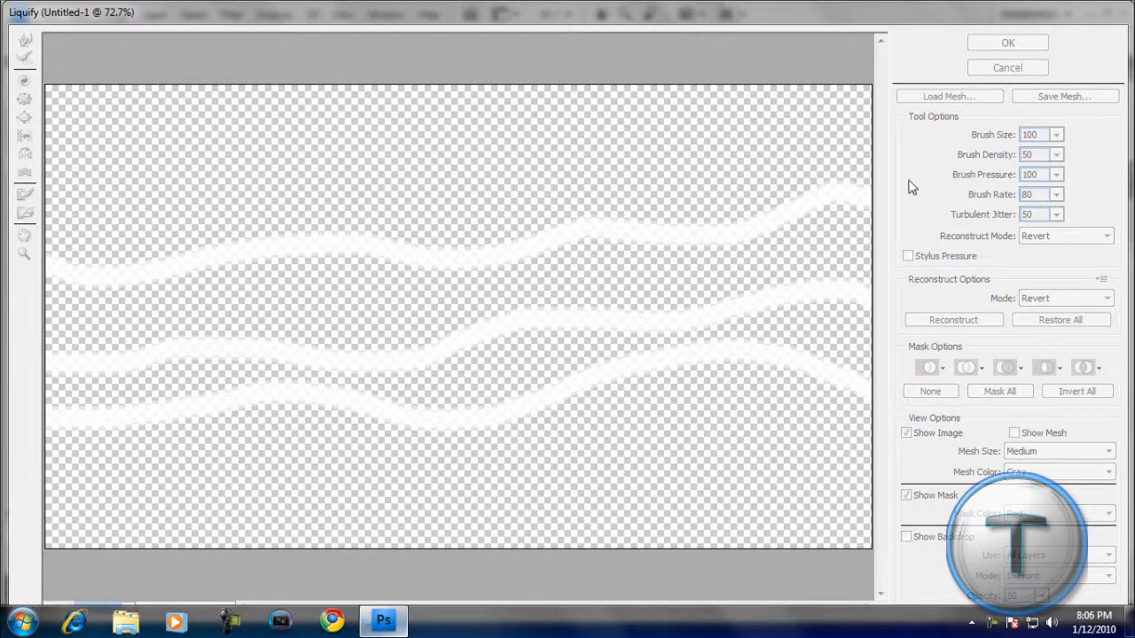
pyautogui.click(1004, 42)
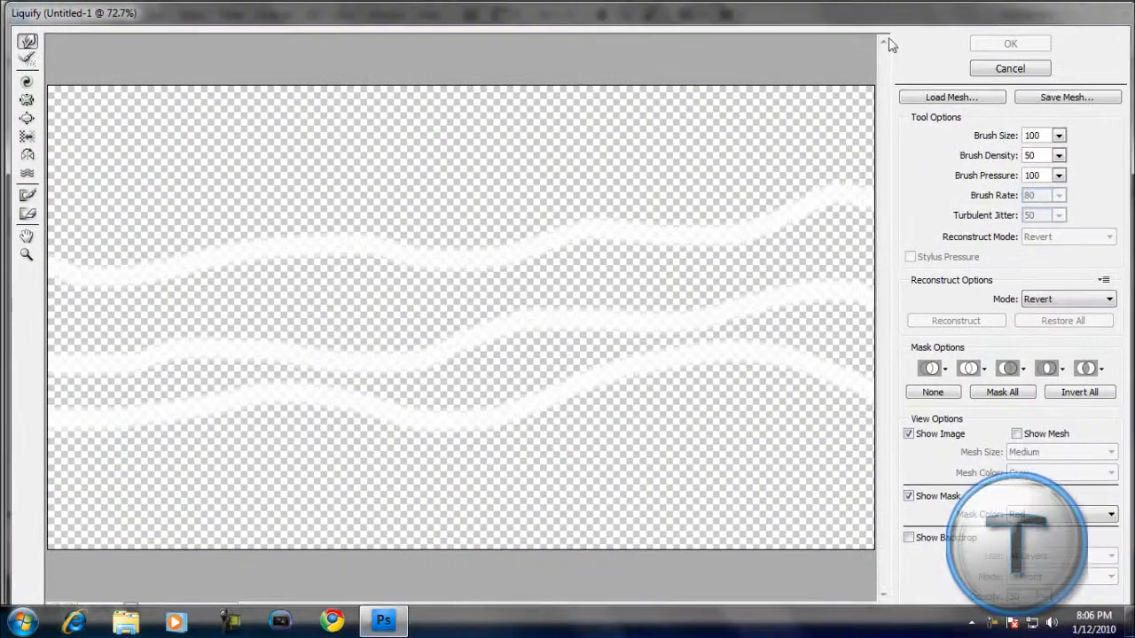
pyautogui.moveTo(82, 303)
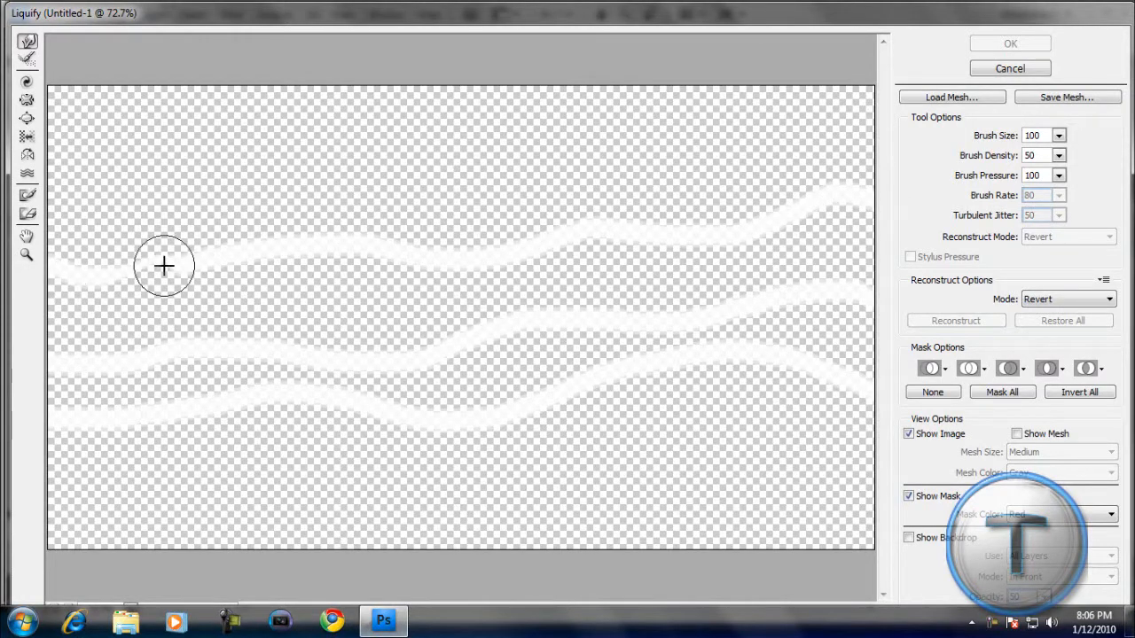
pyautogui.moveTo(27, 42)
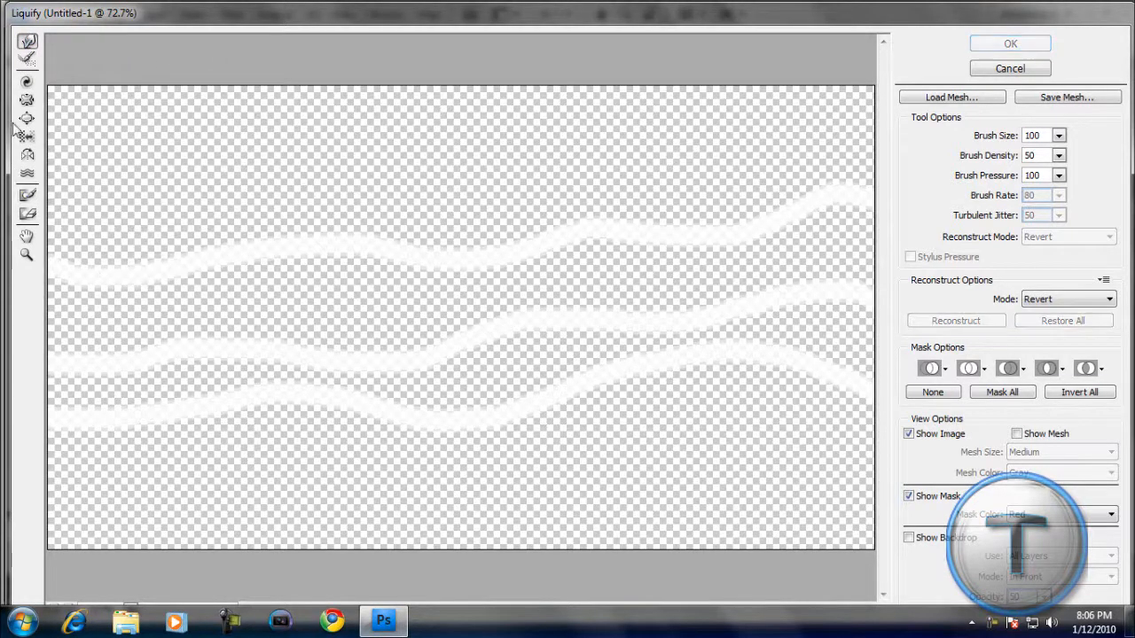
pyautogui.moveTo(27, 92)
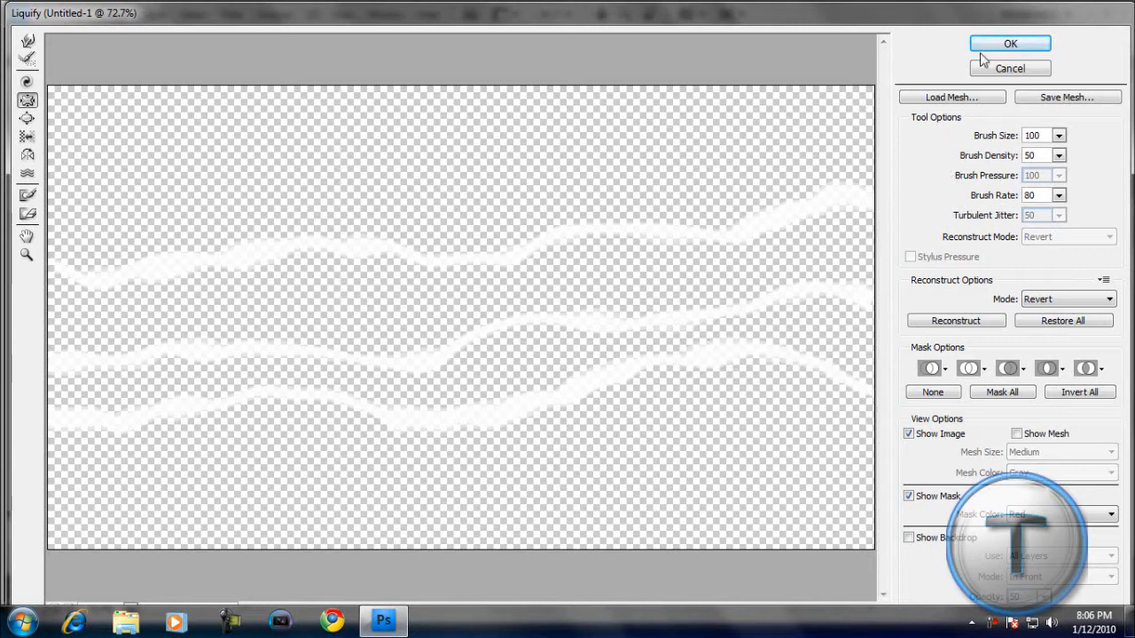
pyautogui.click(1005, 45)
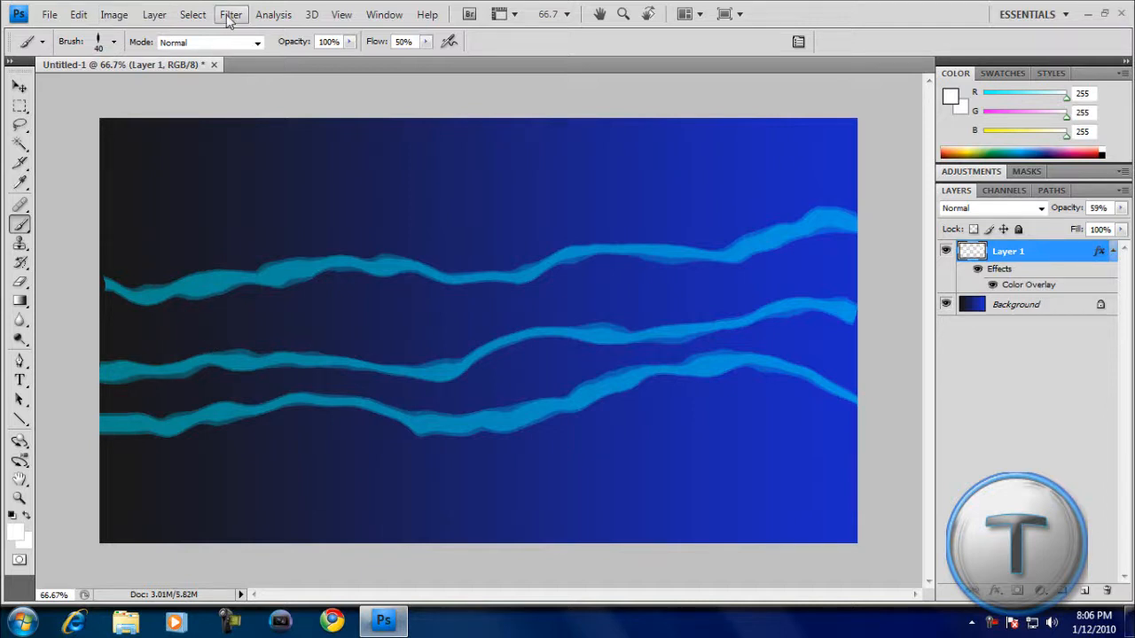
# Run Liquify again, pushing the top stroke into jagged waves with Forward Warp.
pyautogui.click(230, 15)
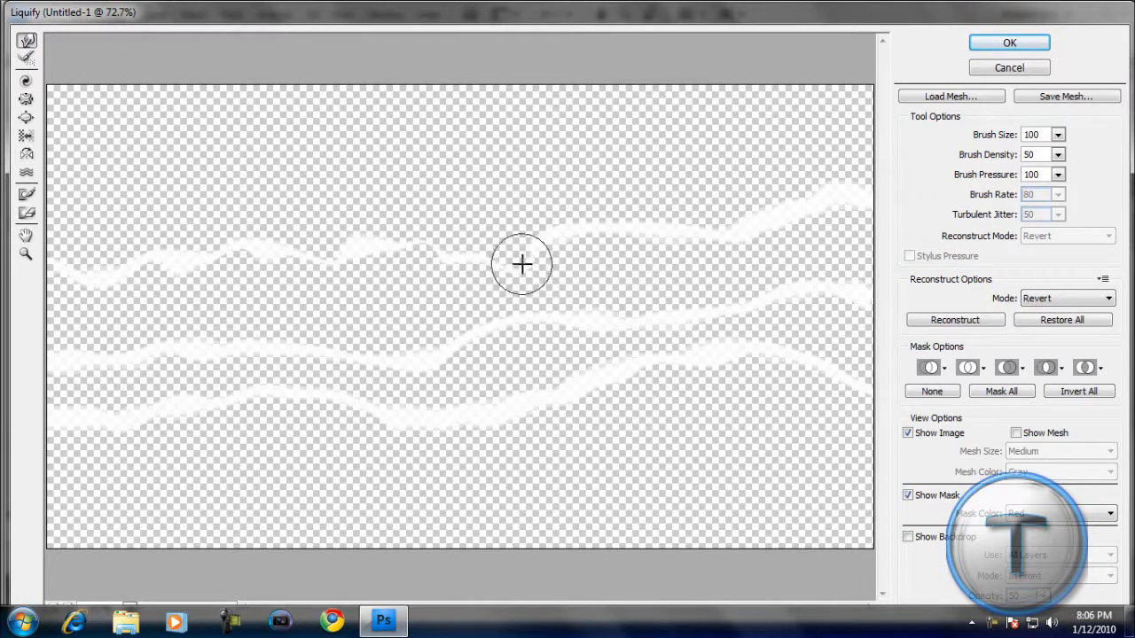
pyautogui.moveTo(521, 264); pyautogui.dragTo(717, 234)
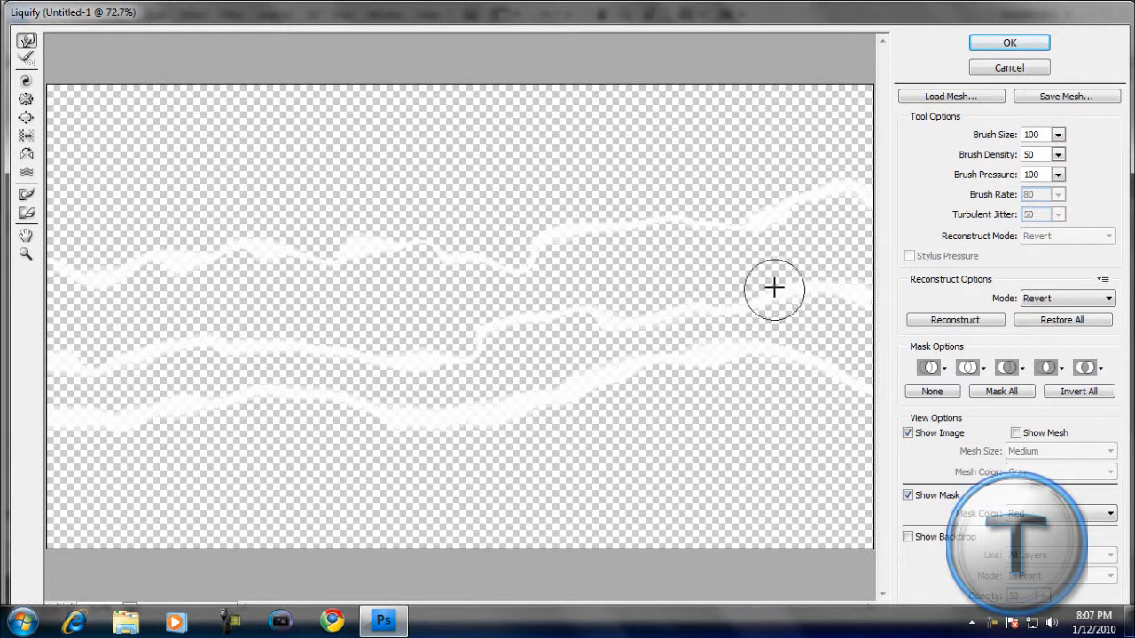
pyautogui.moveTo(818, 367)
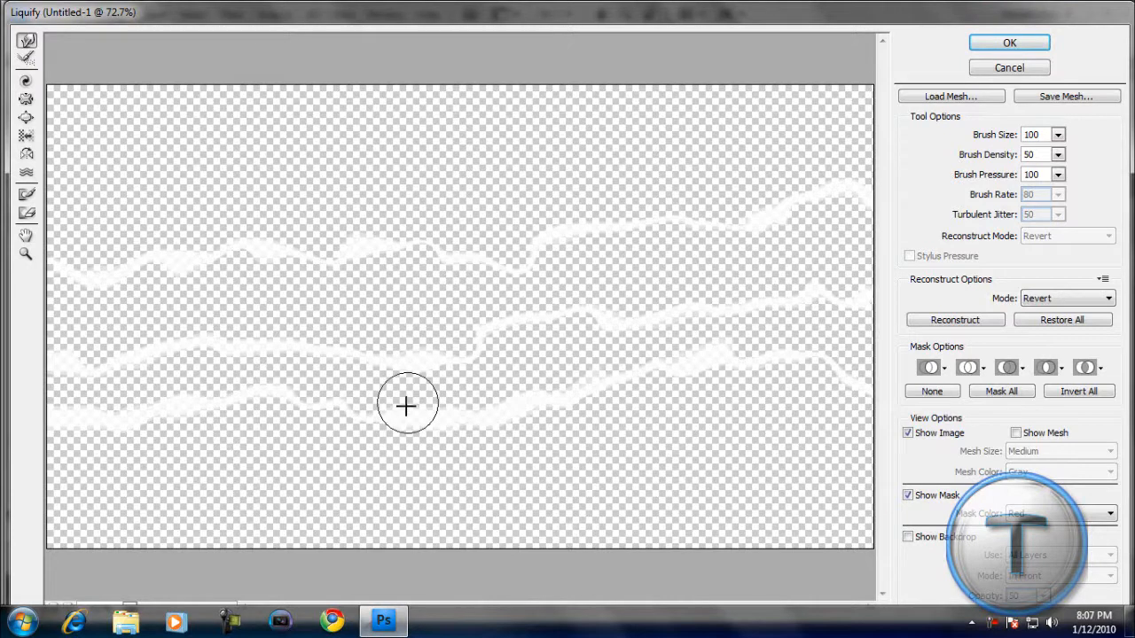
pyautogui.moveTo(311, 420)
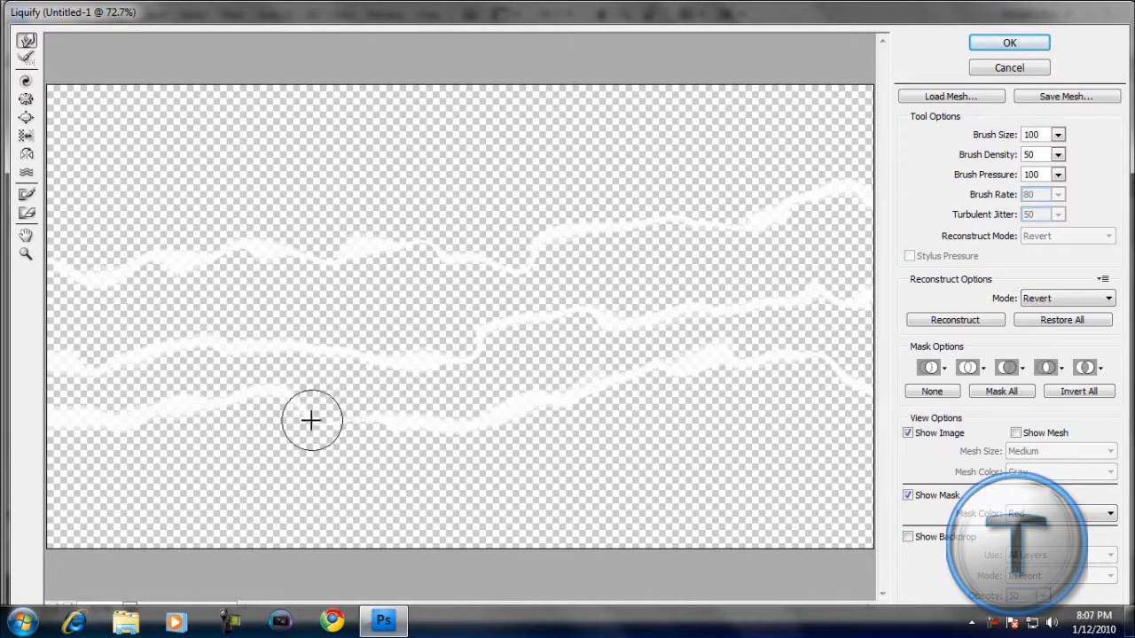
pyautogui.moveTo(122, 418)
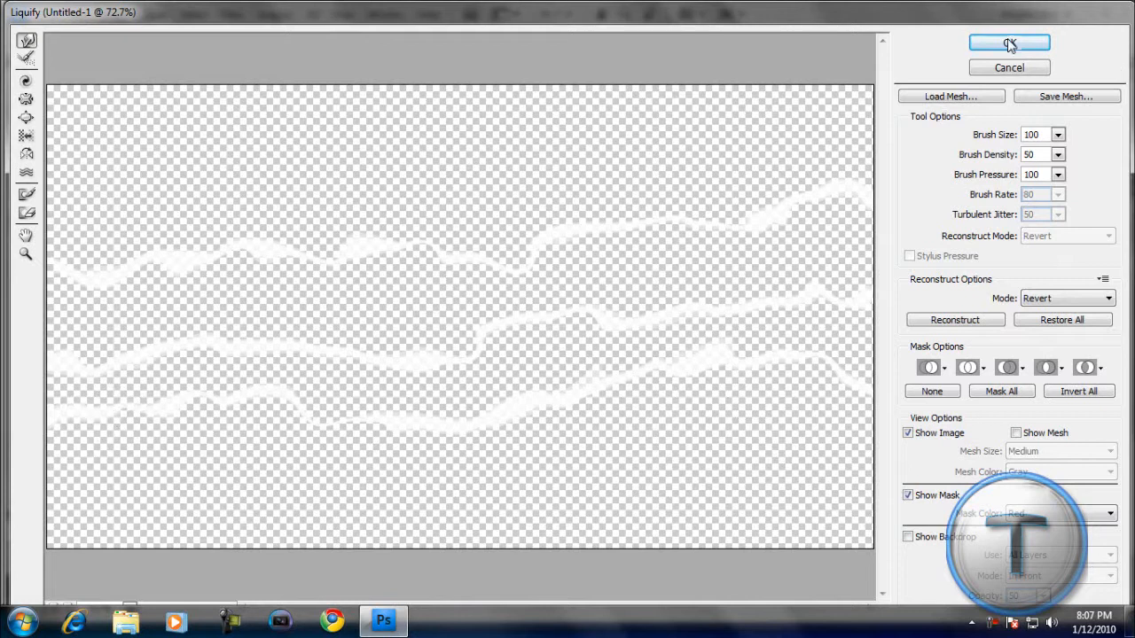
pyautogui.click(1004, 43)
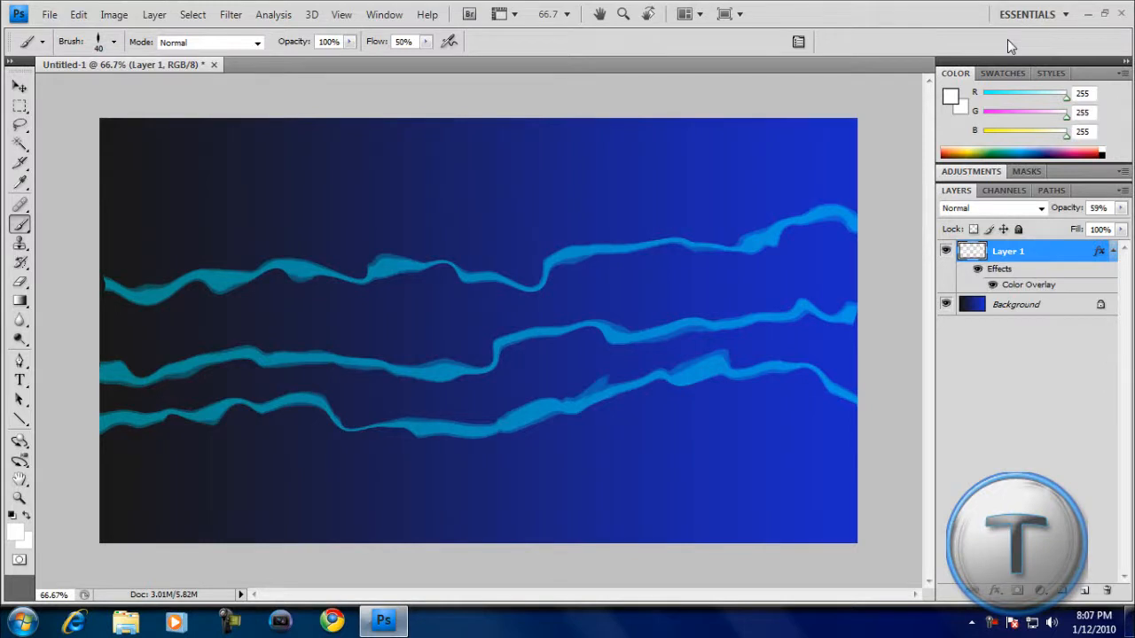
pyautogui.moveTo(1065, 208)
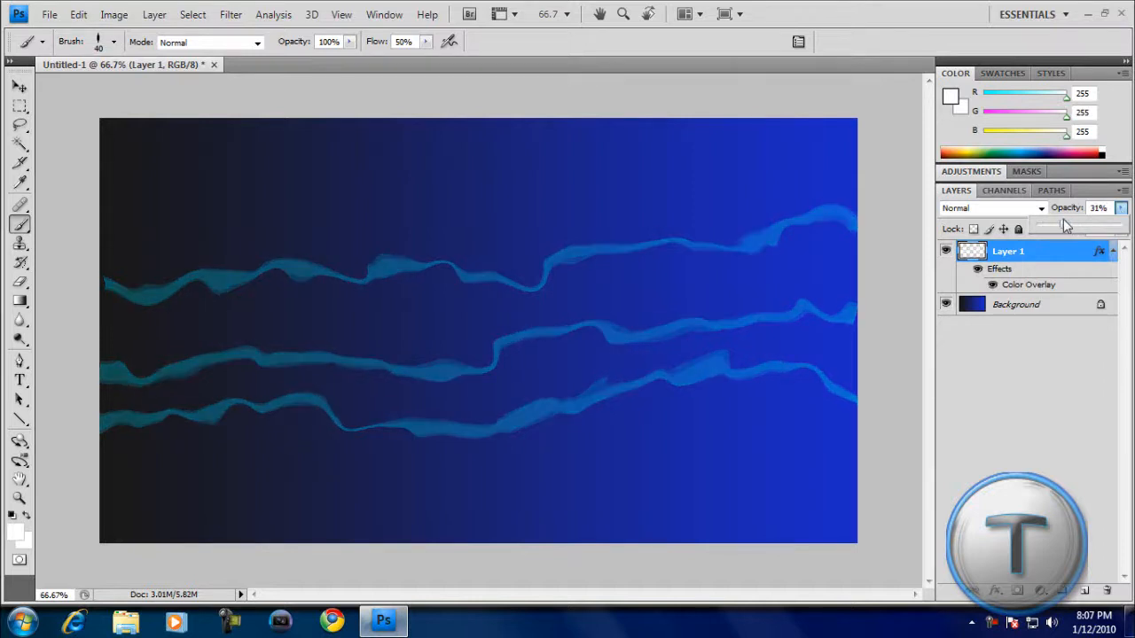
# Set Layer 1 opacity to 31%, lighten the gradient's left stop, then minimise Photoshop.
pyautogui.click(1015, 304)
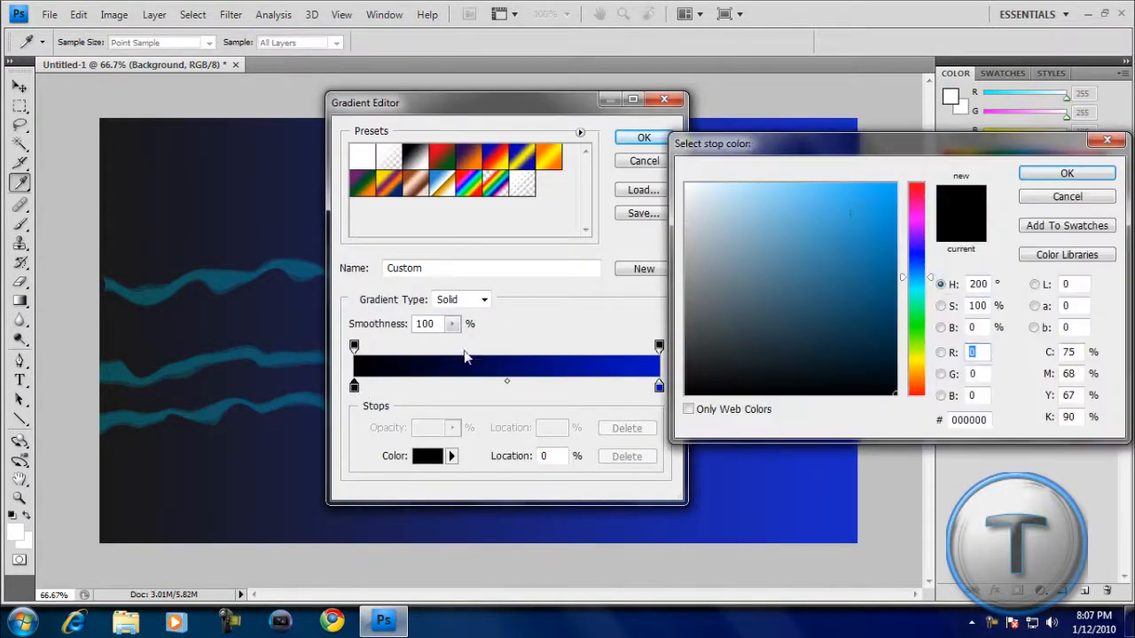
pyautogui.click(1066, 173)
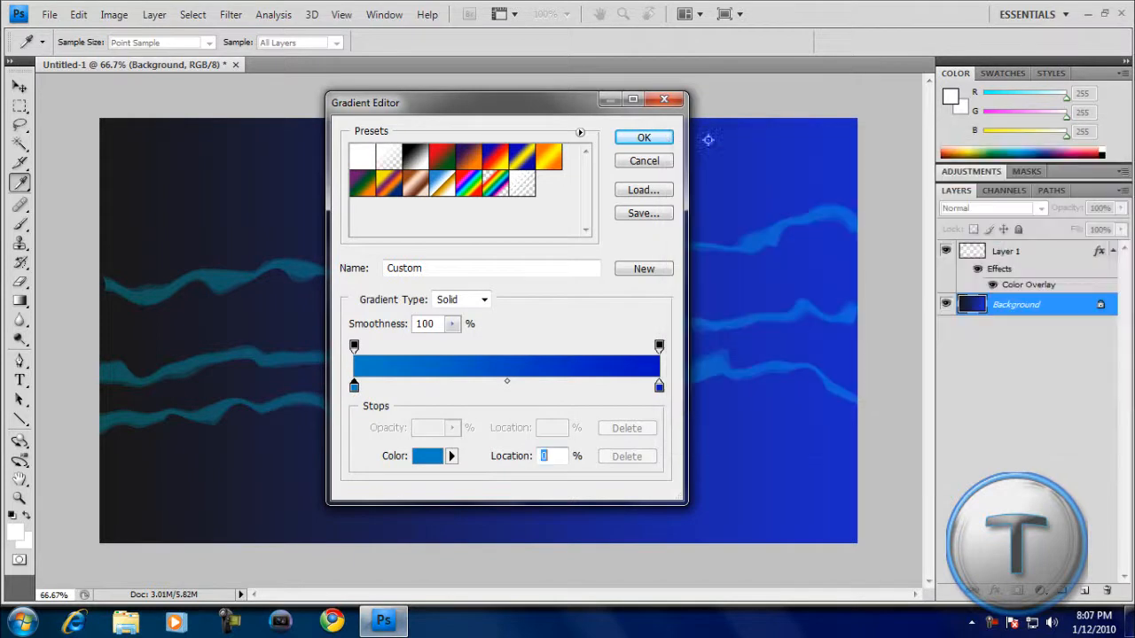
pyautogui.click(643, 137)
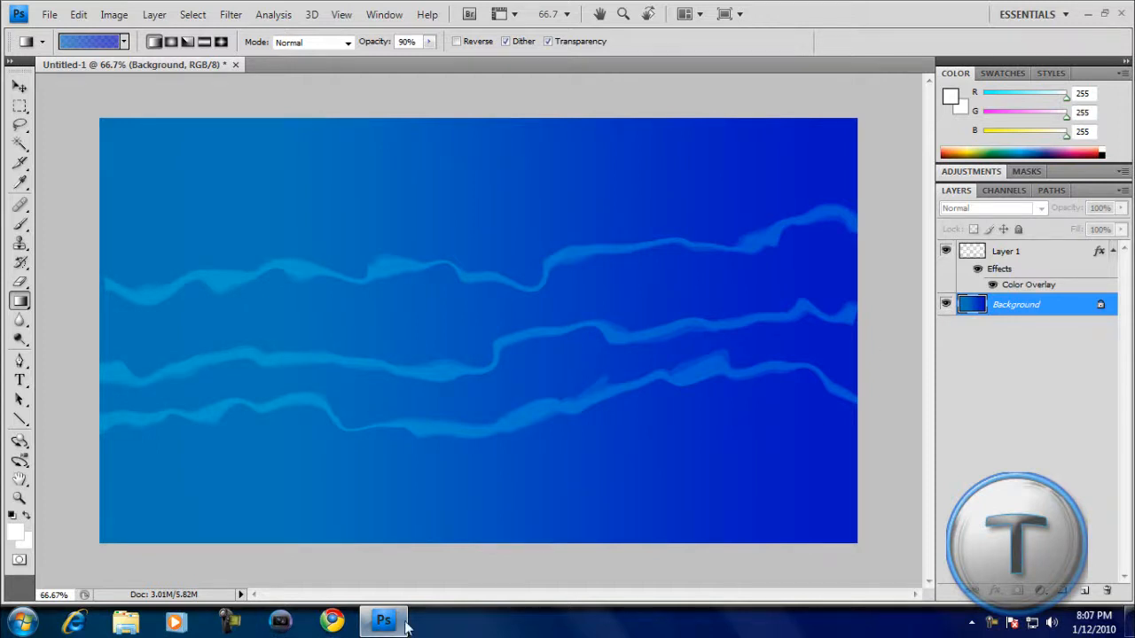
pyautogui.click(382, 620)
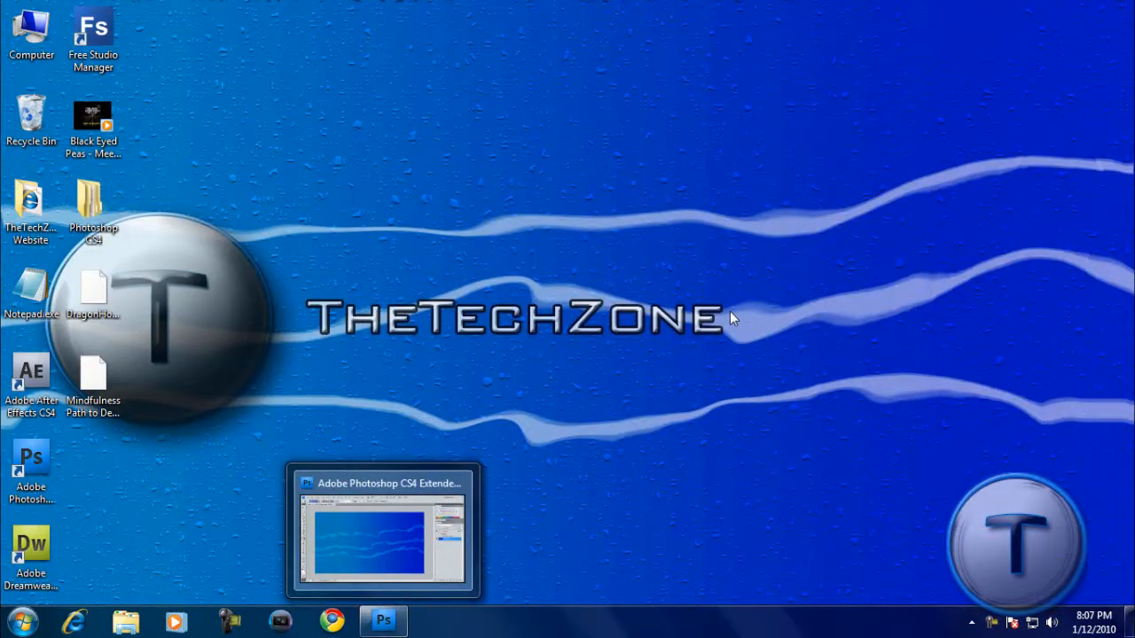